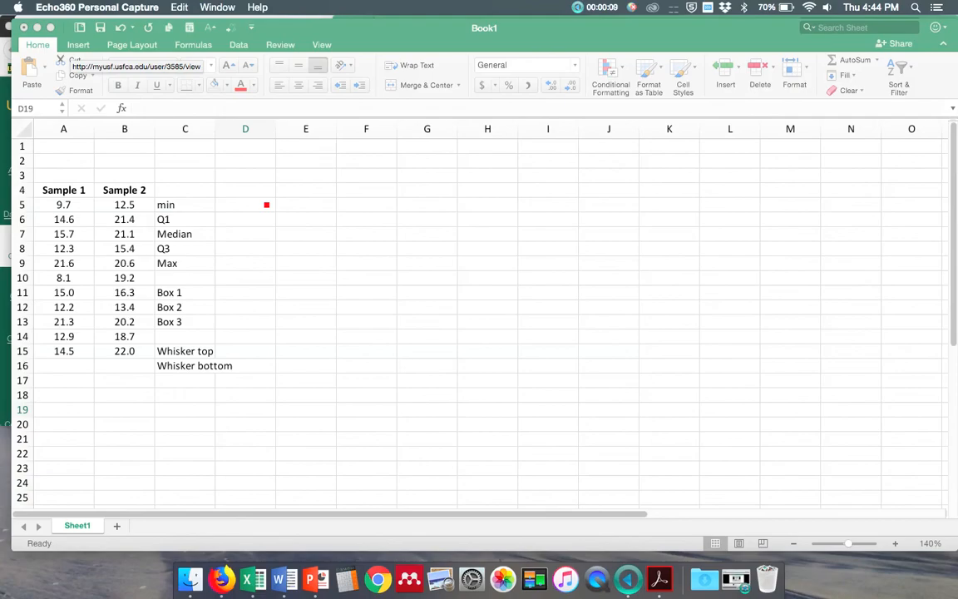
Type the headings 'Sample 1' in D4 and 'Sample 2' in E4
{"action": "left_click", "coordinate": [245, 204]}
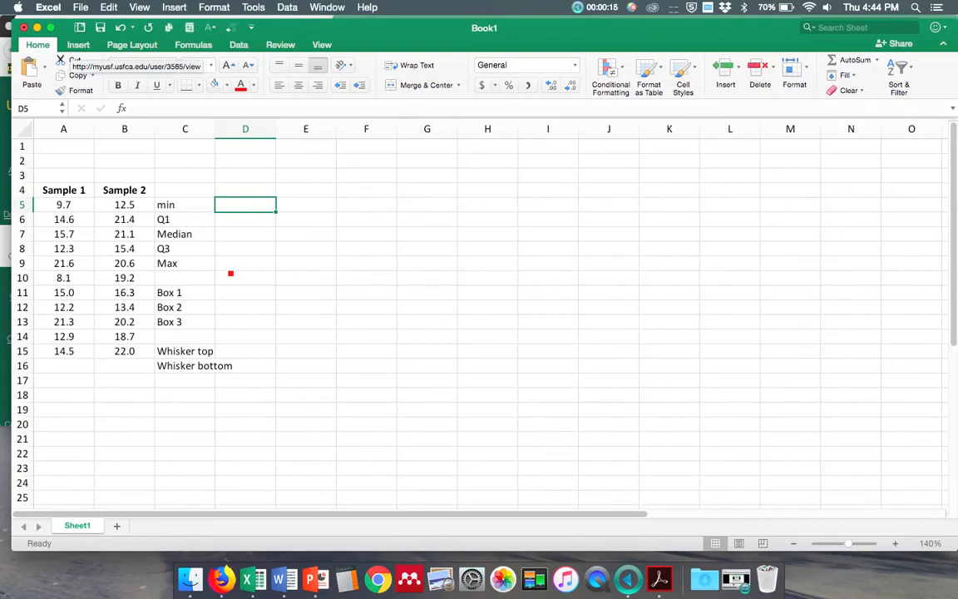
{"action": "mouse_move", "coordinate": [241, 319]}
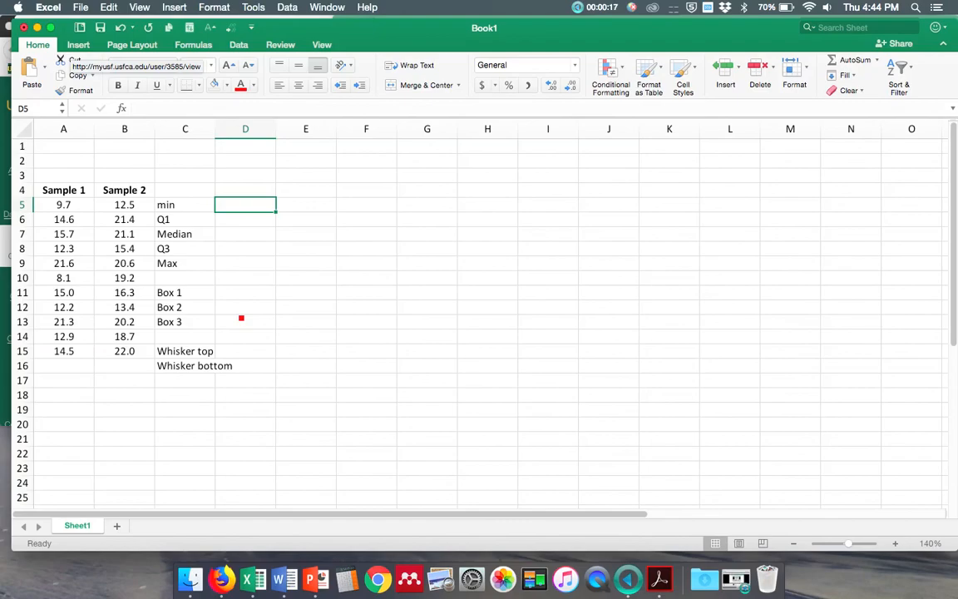
{"action": "mouse_move", "coordinate": [251, 212]}
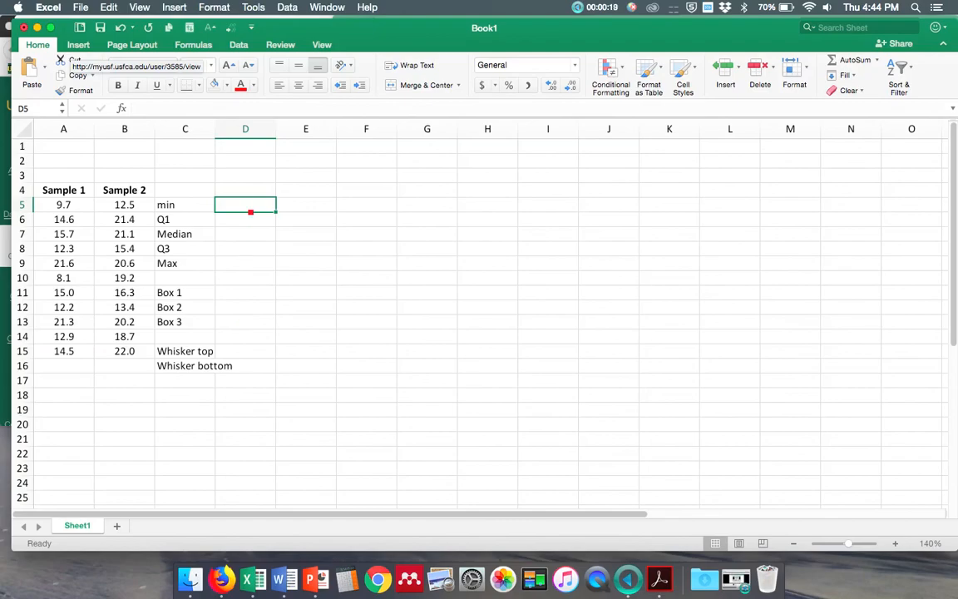
{"action": "type", "text": "Sample 1"}
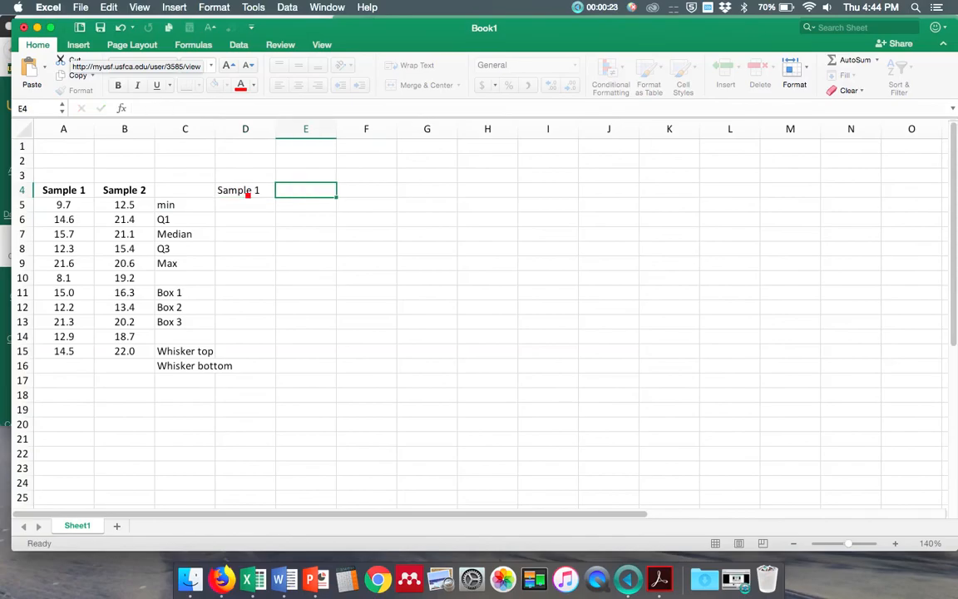
{"action": "type", "text": "Samole 2"}
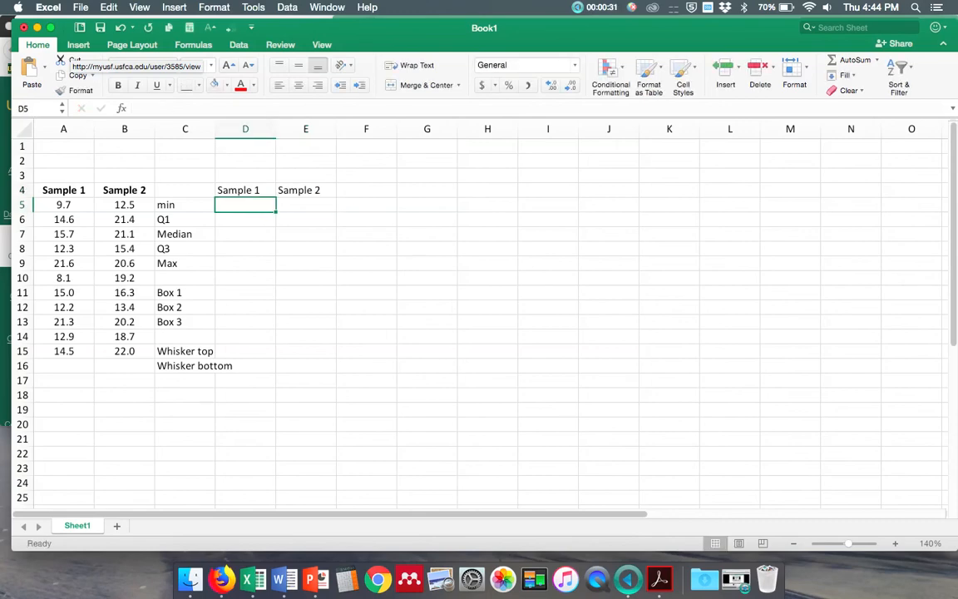
Enter =MIN(A5:A15) and =QUARTILE(A5:A15,1) in D5 and D6 (8.1, 12.268)
{"action": "type", "text": "=M"}
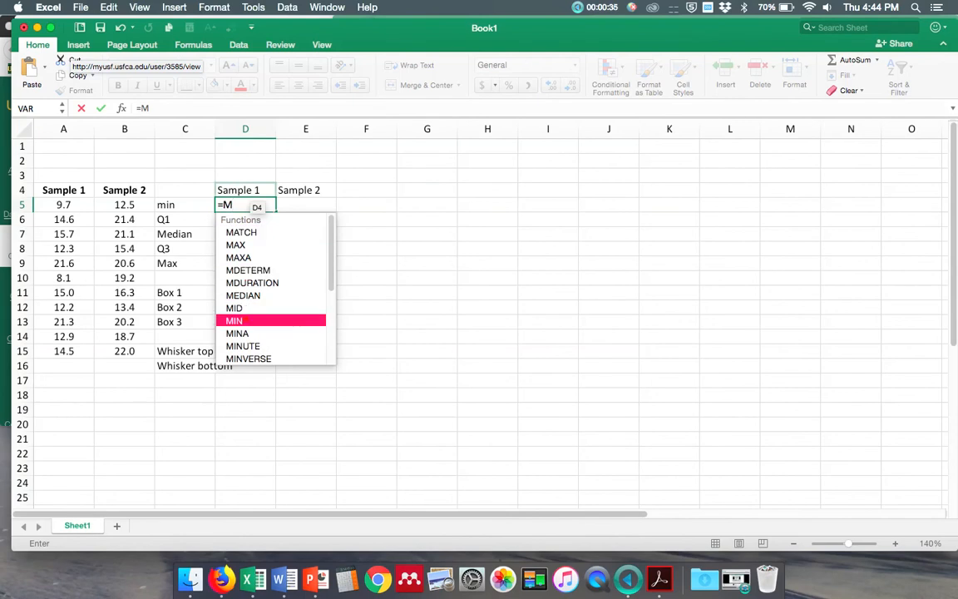
{"action": "left_click", "coordinate": [63, 205]}
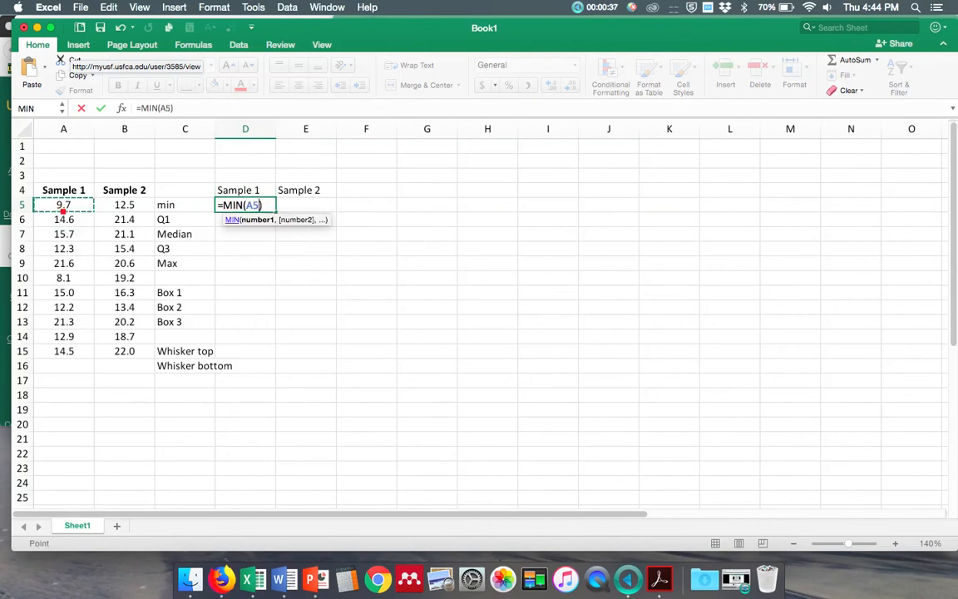
{"action": "left_click_drag", "start_coordinate": [63, 204], "coordinate": [64, 350]}
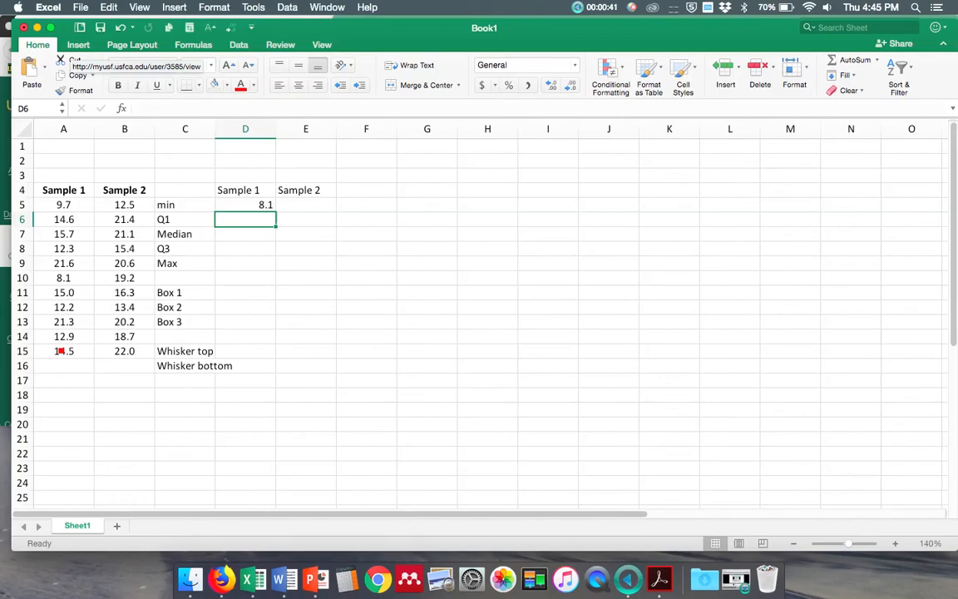
{"action": "type", "text": "=qu"}
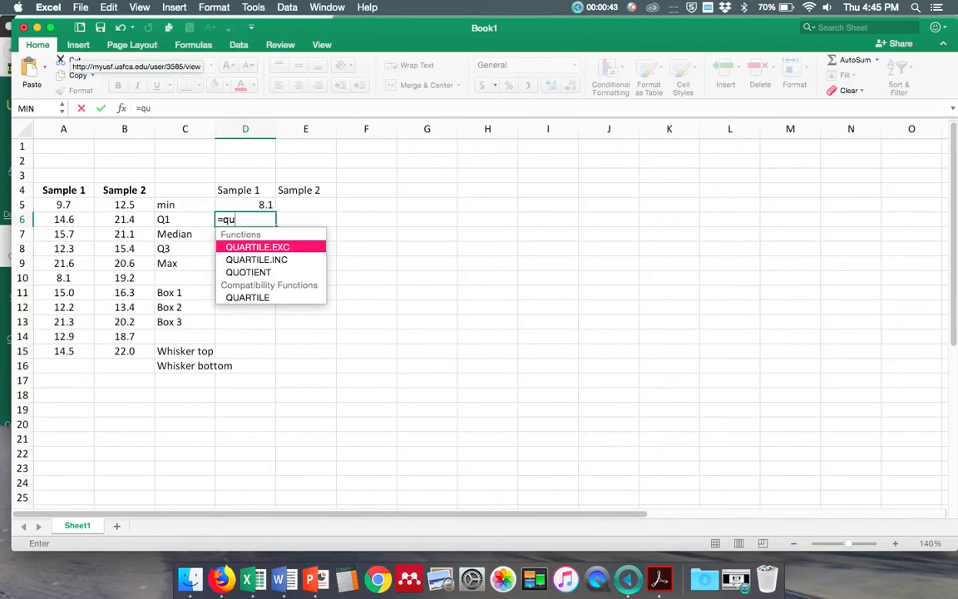
{"action": "type", "text": "a"}
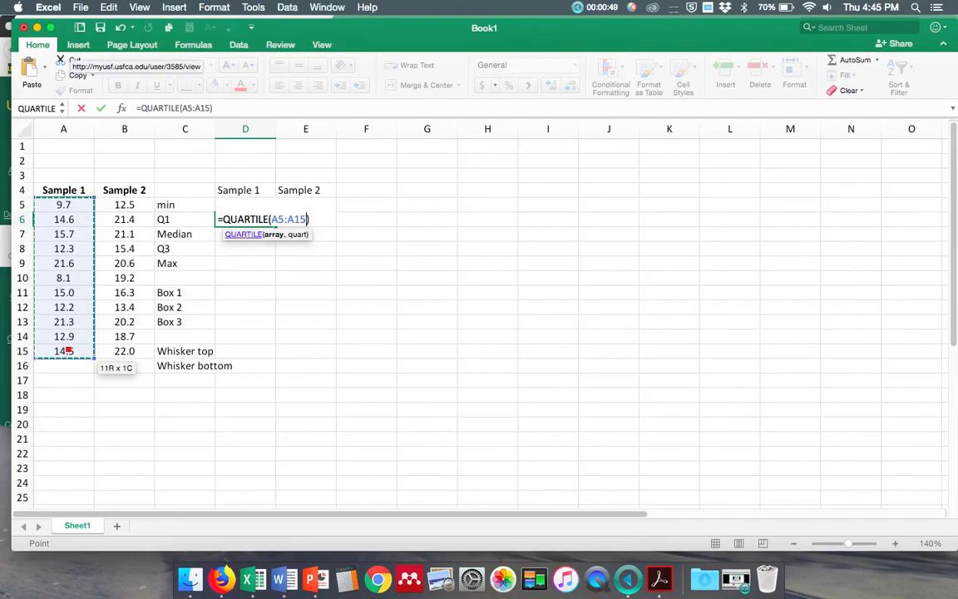
{"action": "type", "text": ","}
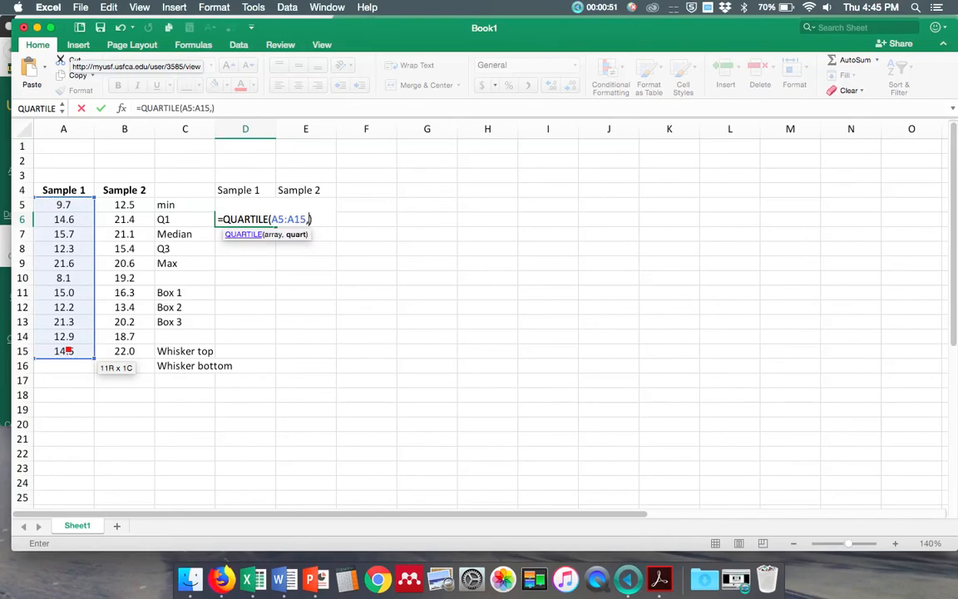
{"action": "type", "text": "1"}
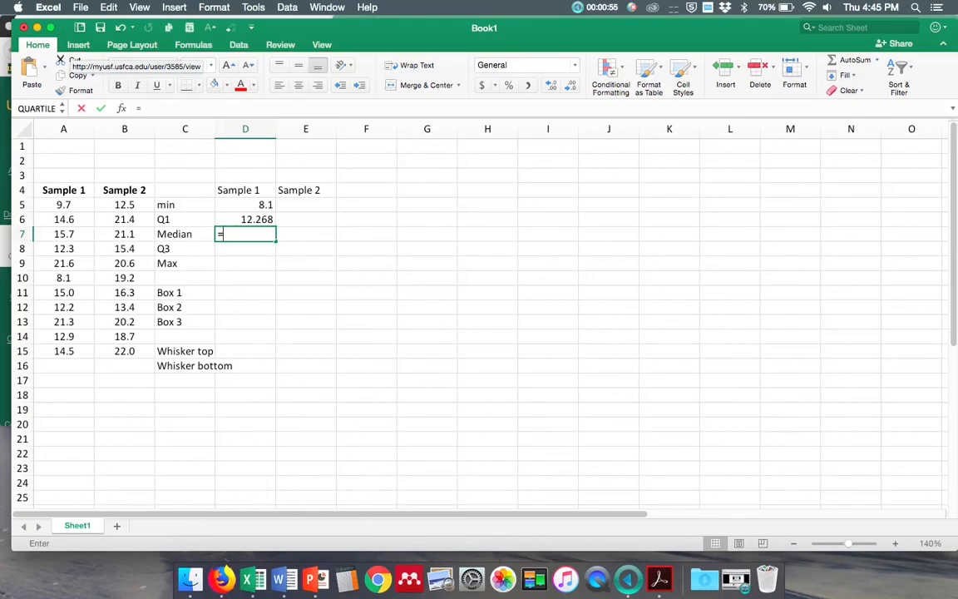
Enter median, third quartile and maximum formulas in D7:D9 (14.5, 15.358, 21.6)
{"action": "type", "text": "=medi"}
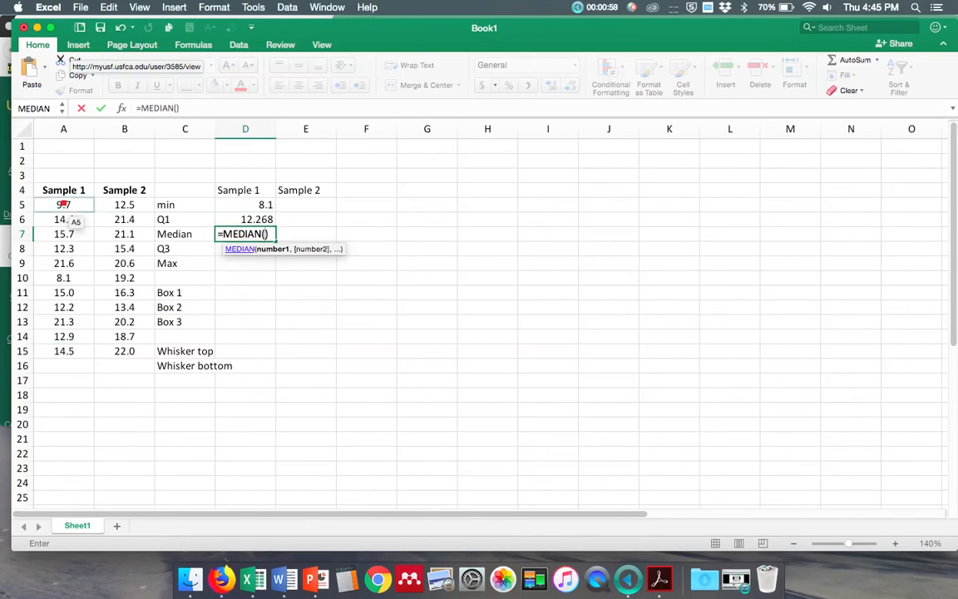
{"action": "left_click_drag", "start_coordinate": [63, 205], "coordinate": [64, 351]}
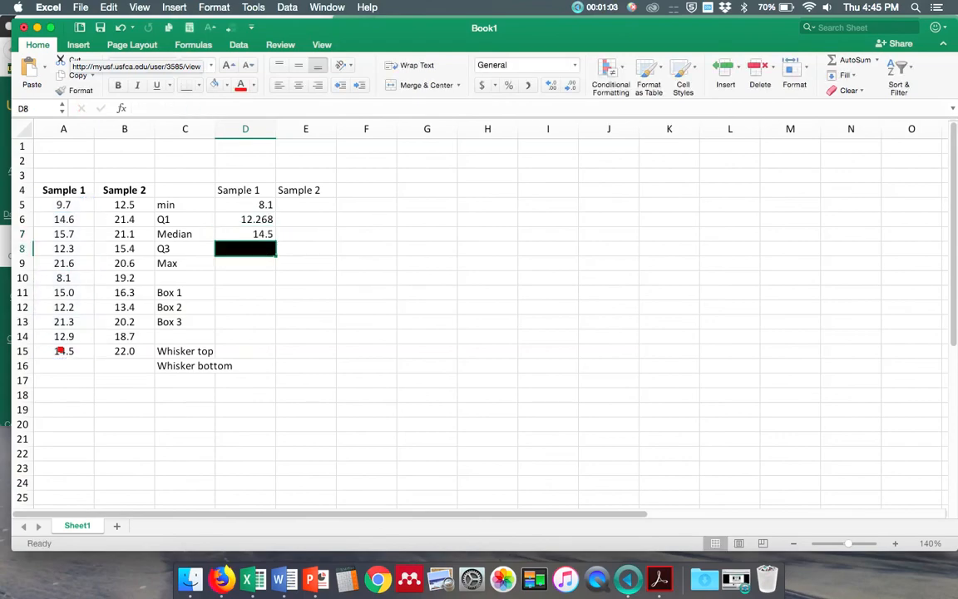
{"action": "type", "text": "=quan"}
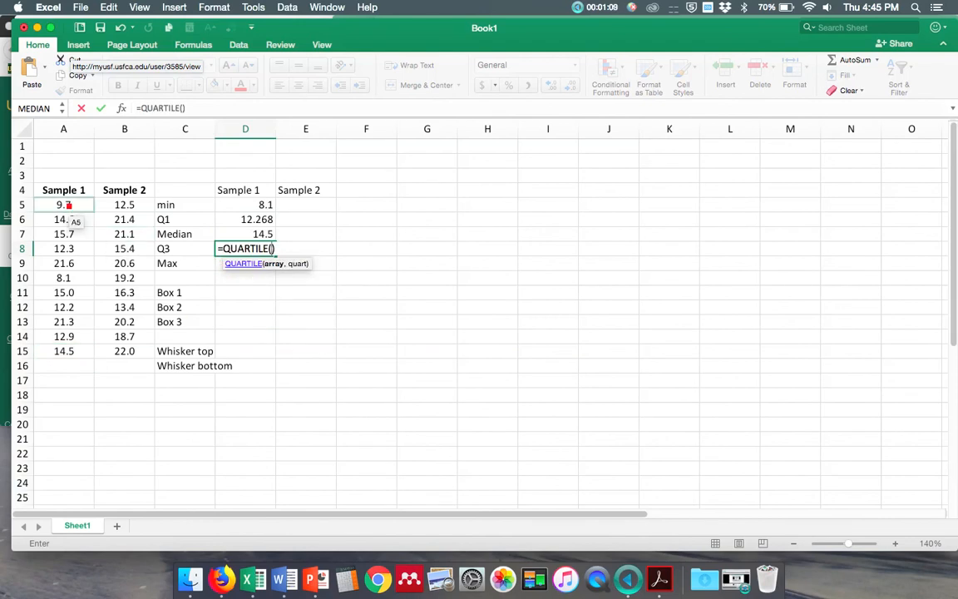
{"action": "left_click_drag", "start_coordinate": [63, 205], "coordinate": [63, 350]}
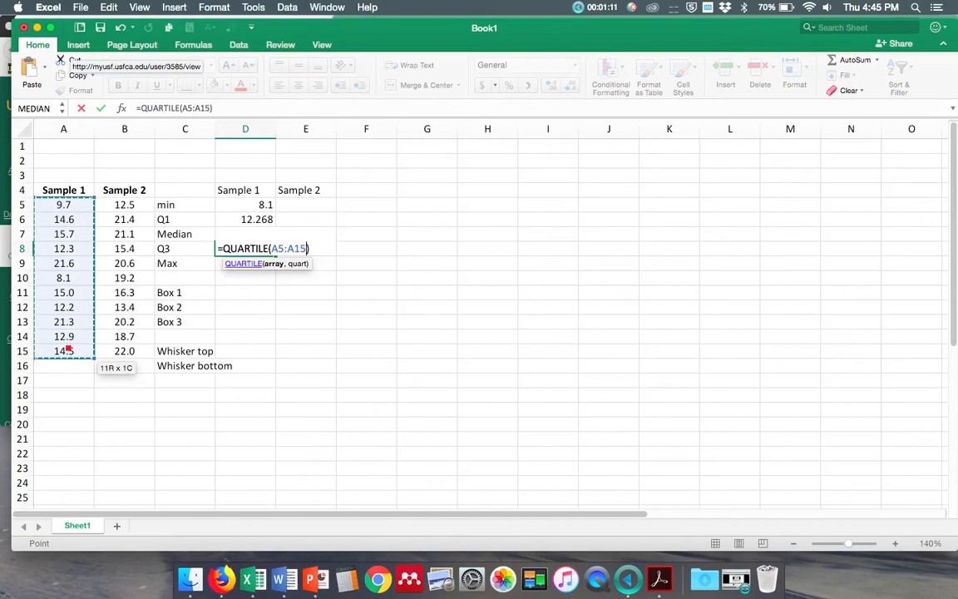
{"action": "type", "text": ",3"}
{"action": "left_click", "coordinate": [245, 263]}
{"action": "type", "text": "=m"}
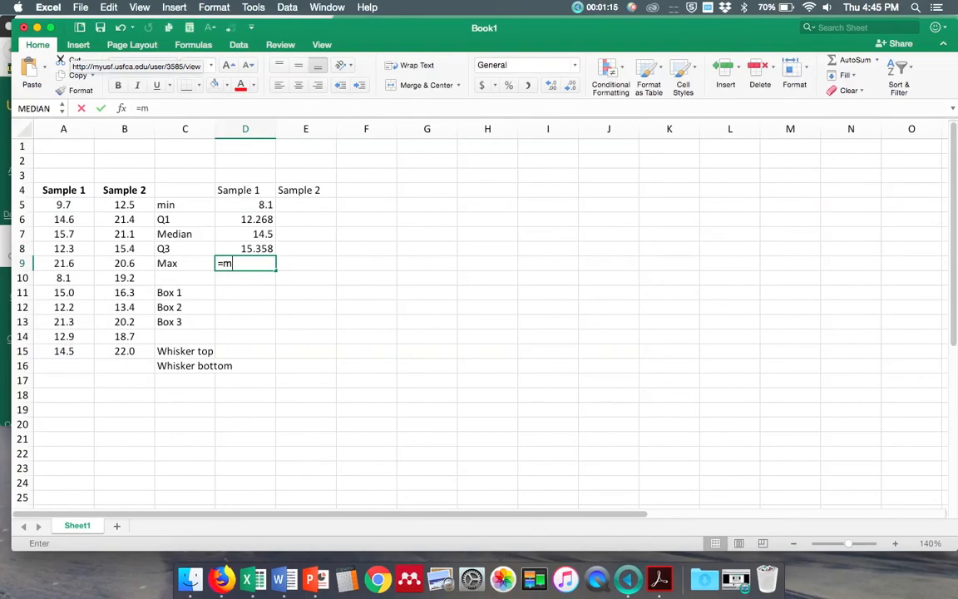
{"action": "type", "text": "ax"}
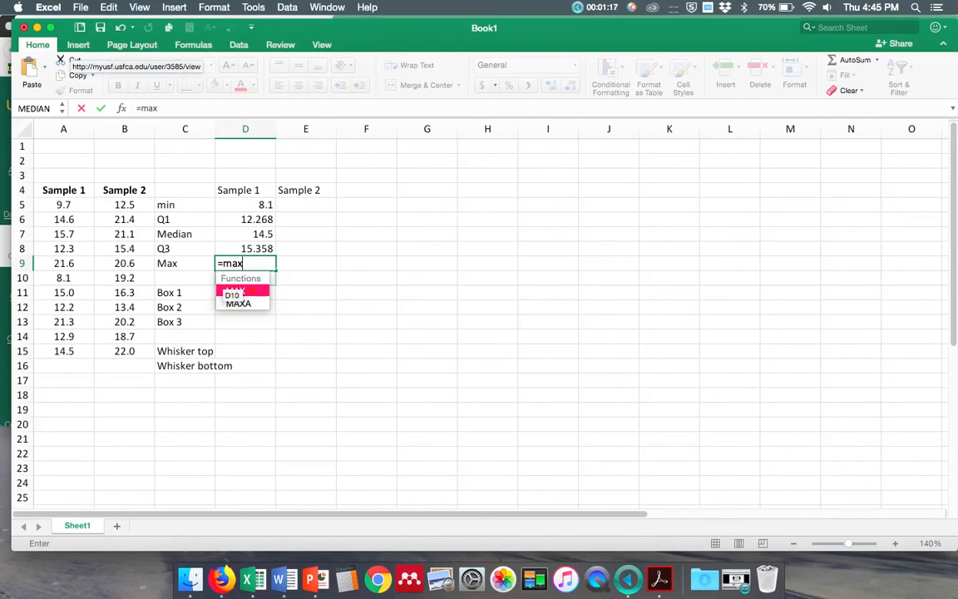
{"action": "left_click_drag", "start_coordinate": [64, 205], "coordinate": [64, 321]}
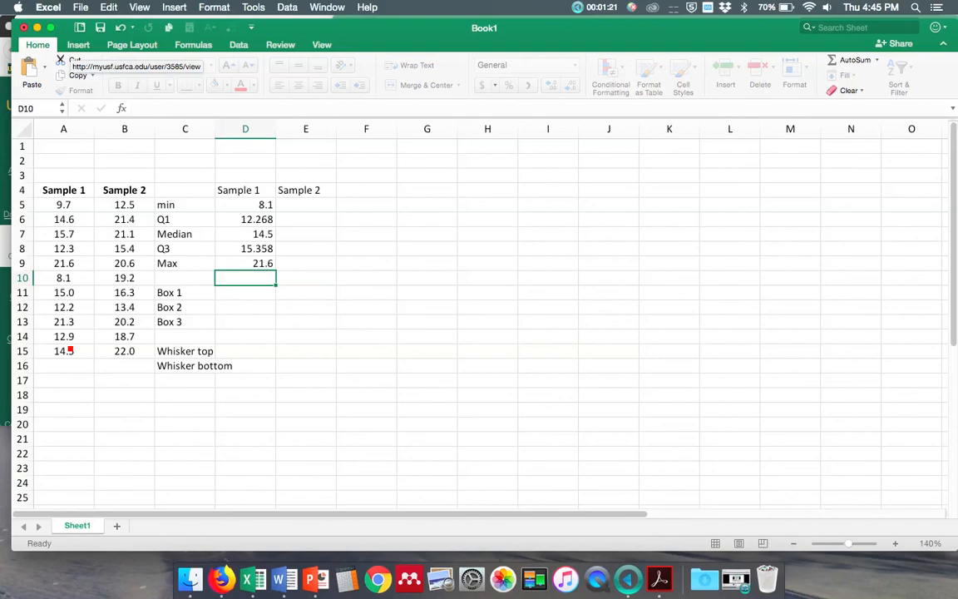
Enter the Sample 1 Box 1 and Box 2 formulas (12.268 and 2.3)
{"action": "left_click", "coordinate": [244, 292]}
{"action": "type", "text": "12.268"}
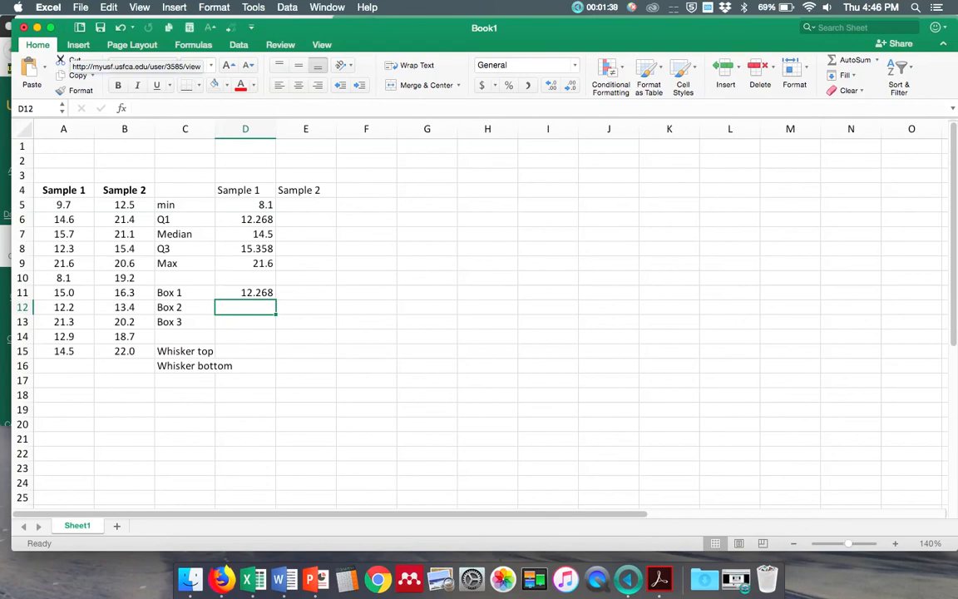
{"action": "type", "text": "="}
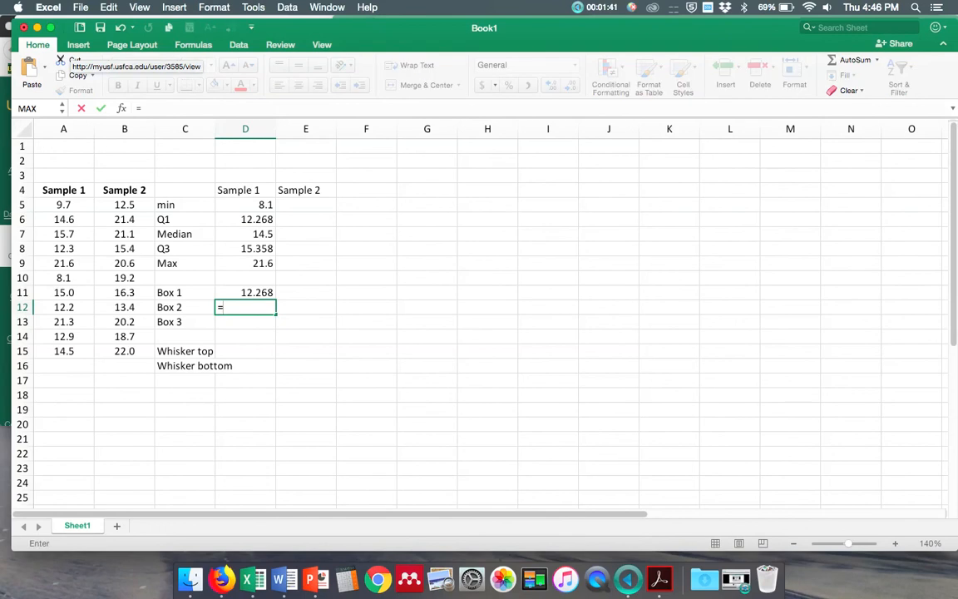
{"action": "left_click", "coordinate": [245, 234]}
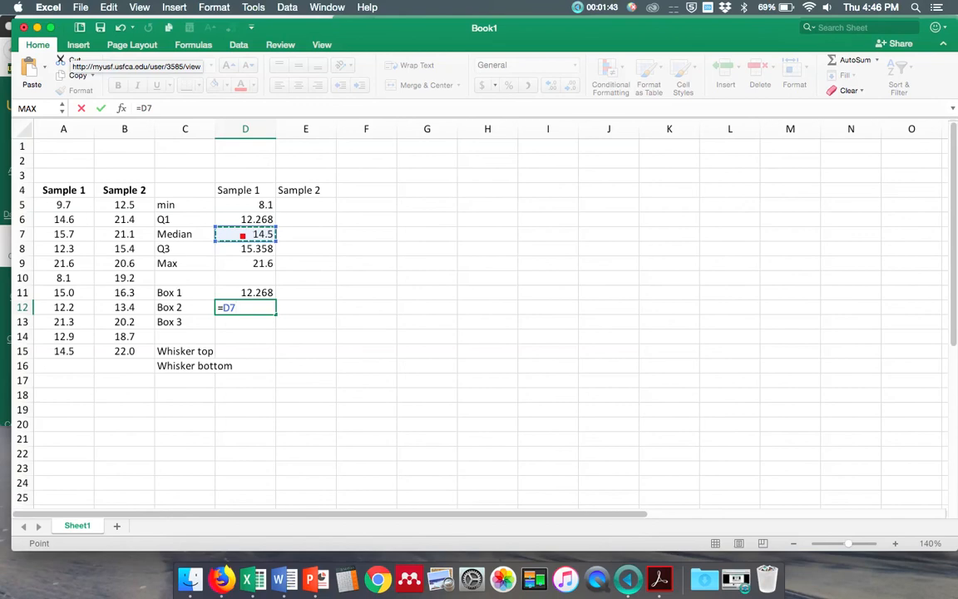
{"action": "left_click", "coordinate": [246, 219]}
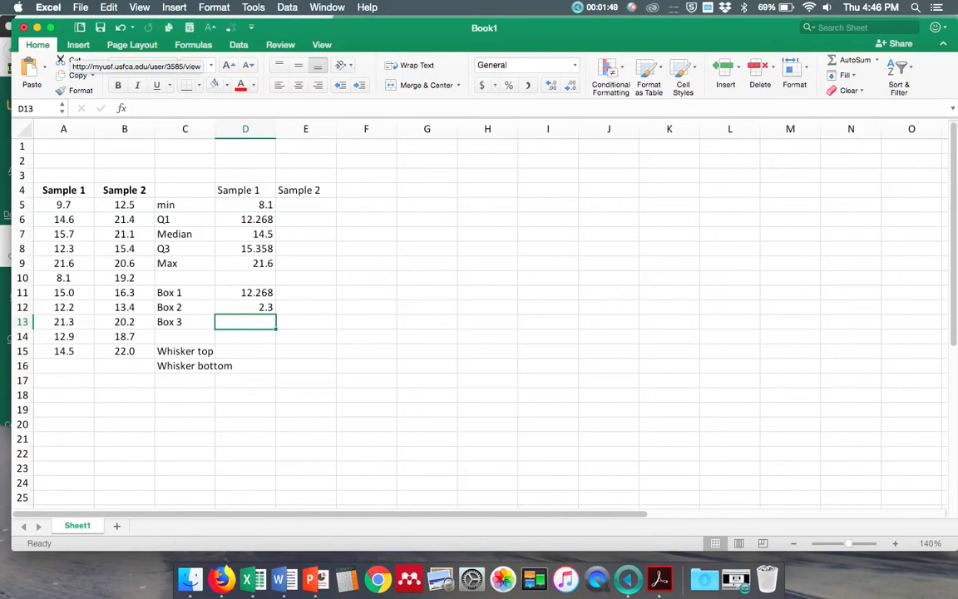
Enter Box 3, whisker top =D9-D8 and whisker bottom =D6-D5 (0.8, 6.3, 4.1)
{"action": "type", "text": "="}
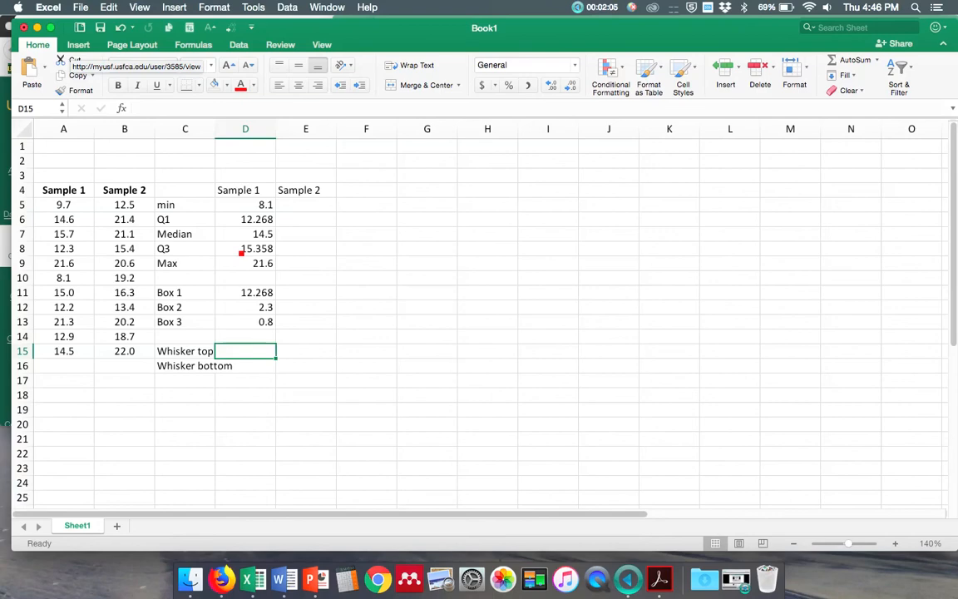
{"action": "type", "text": "="}
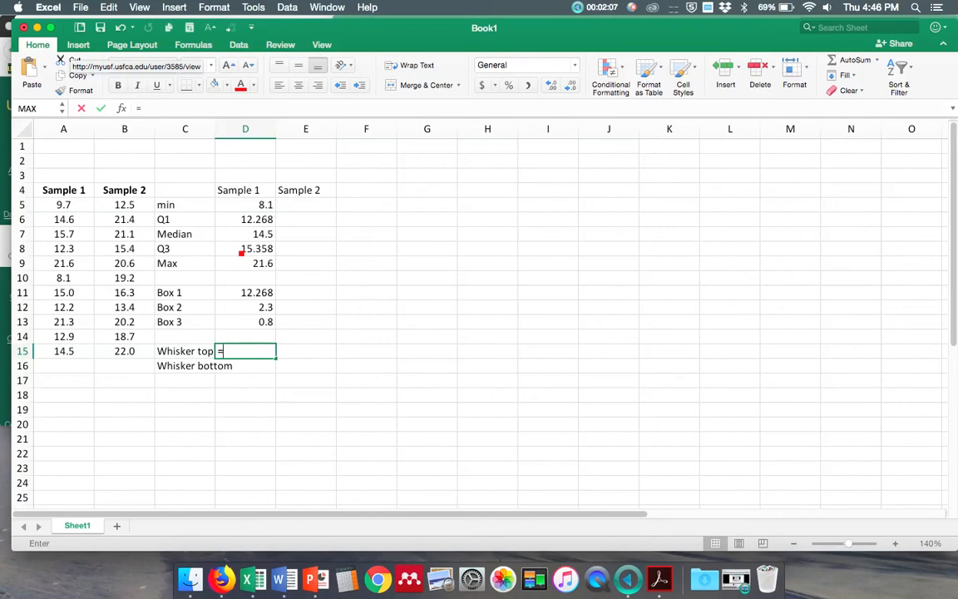
{"action": "left_click", "coordinate": [246, 263]}
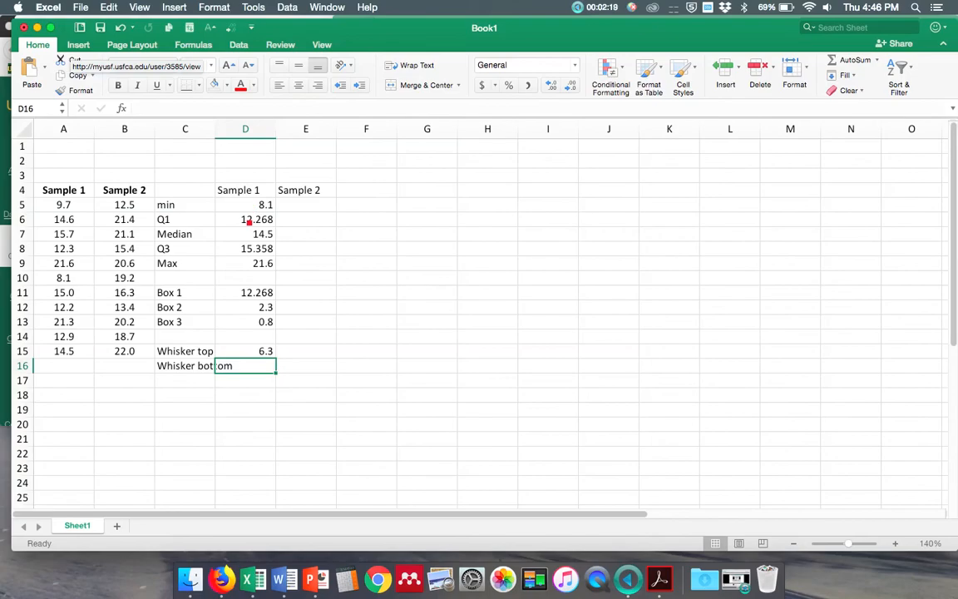
{"action": "left_click", "coordinate": [245, 219]}
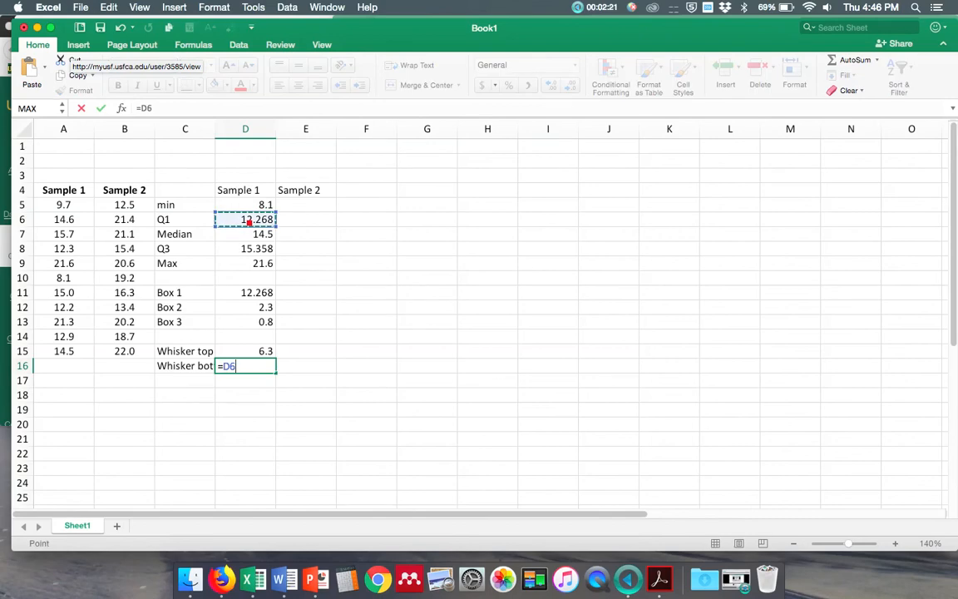
{"action": "type", "text": "-D5"}
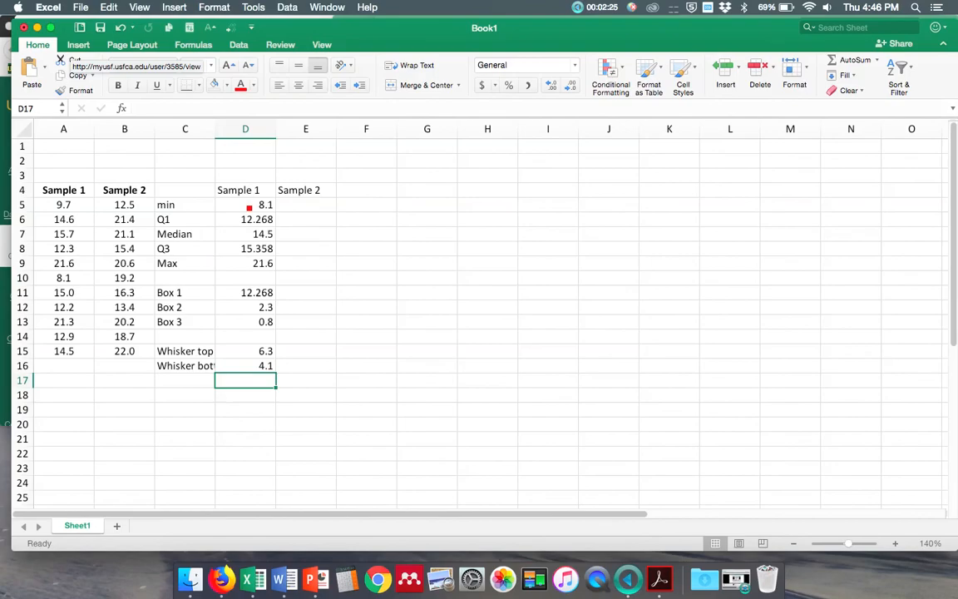
Fill the D5:D16 summary formulas across into column E for Sample 2
{"action": "left_click_drag", "start_coordinate": [245, 205], "coordinate": [245, 350]}
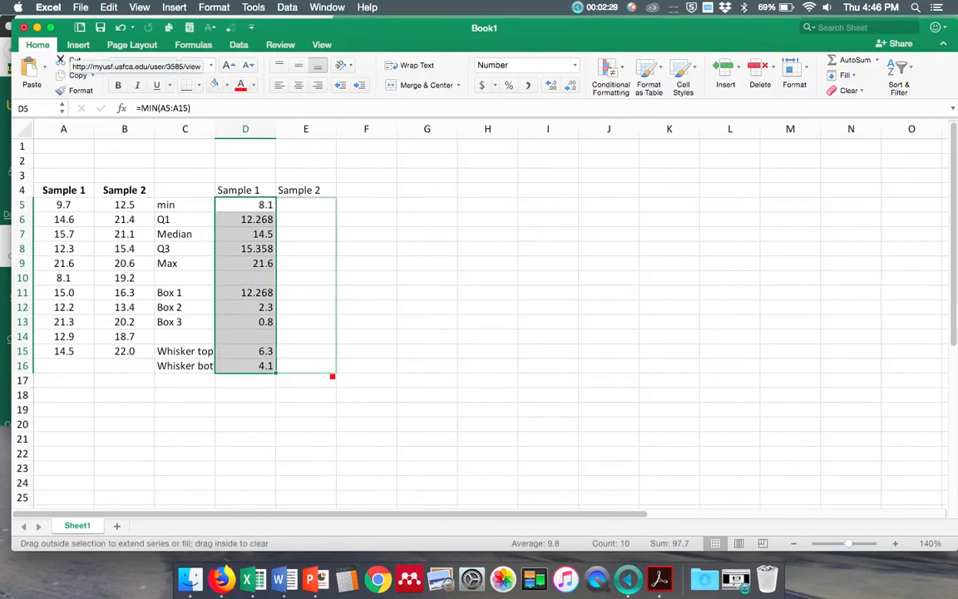
{"action": "left_click_drag", "start_coordinate": [332, 377], "coordinate": [333, 366]}
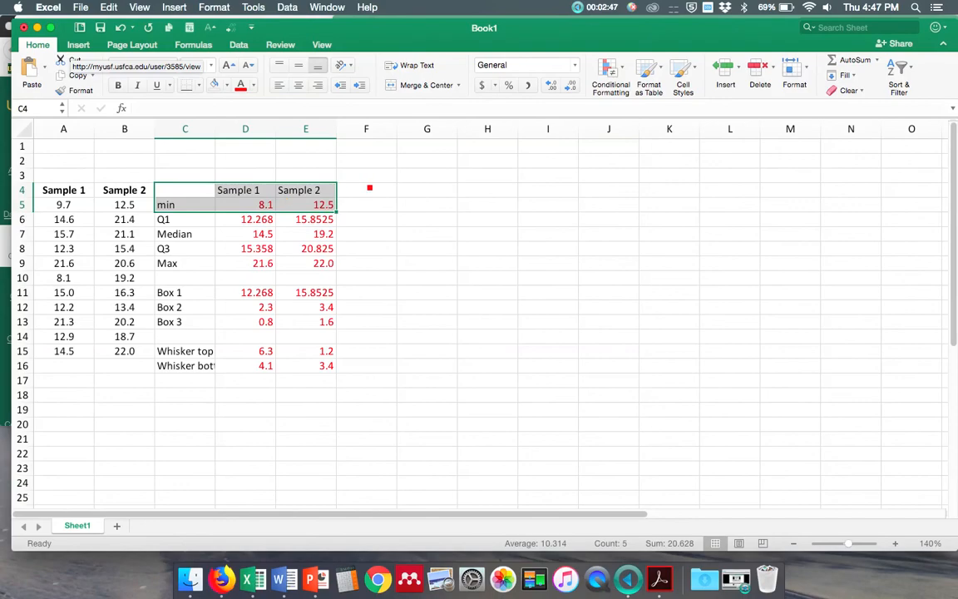
Select C4:E4 plus the Box 1–3 rows and display the Insert column chart types
{"action": "left_click", "coordinate": [366, 190]}
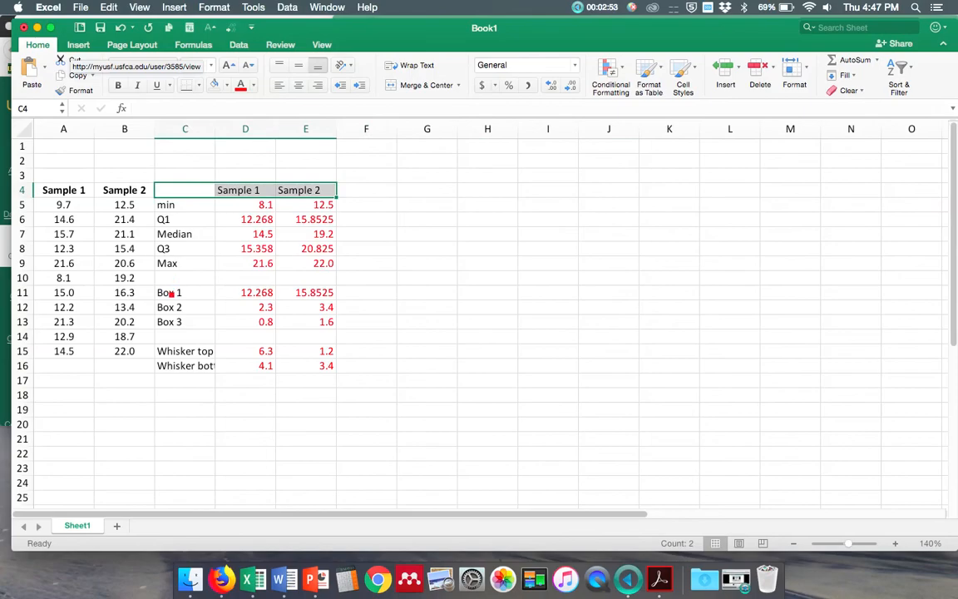
{"action": "left_click_drag", "start_coordinate": [185, 292], "coordinate": [305, 322]}
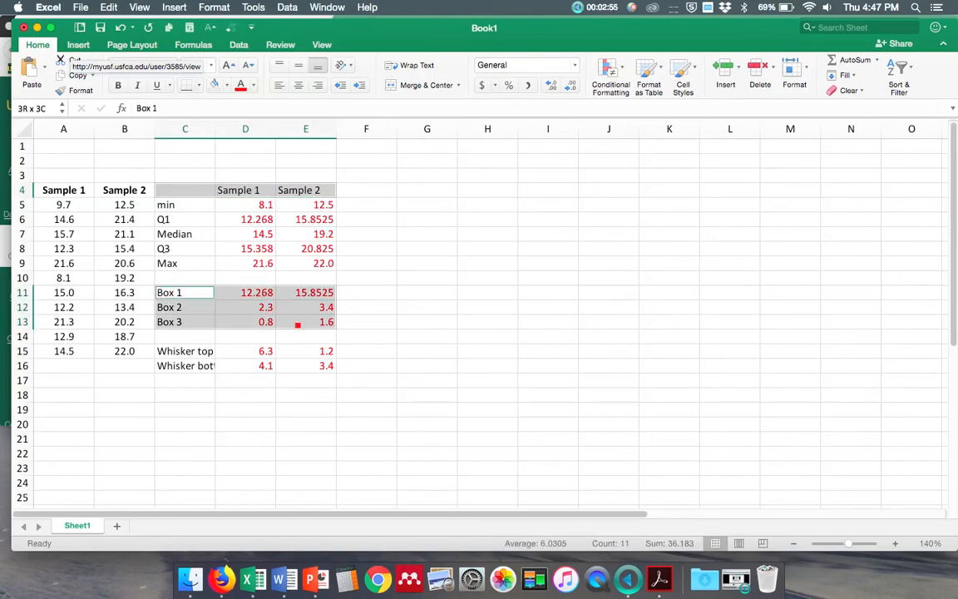
{"action": "left_click", "coordinate": [185, 292]}
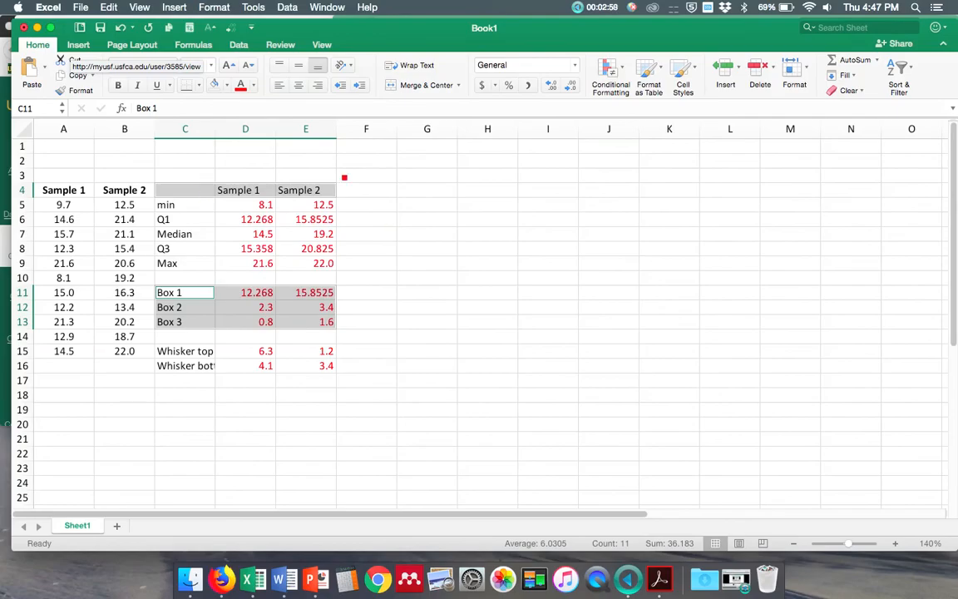
{"action": "left_click", "coordinate": [78, 44]}
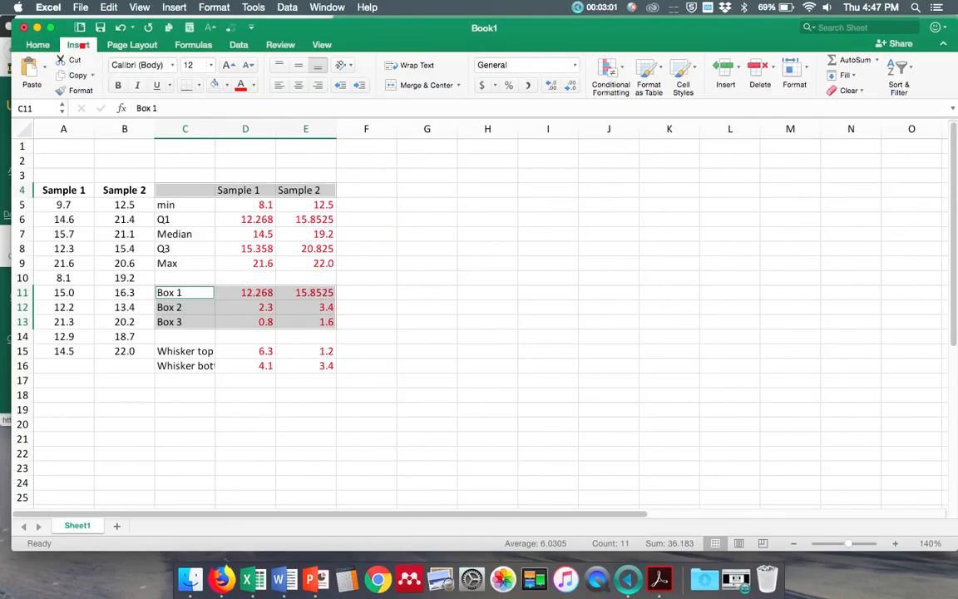
{"action": "left_click", "coordinate": [78, 44]}
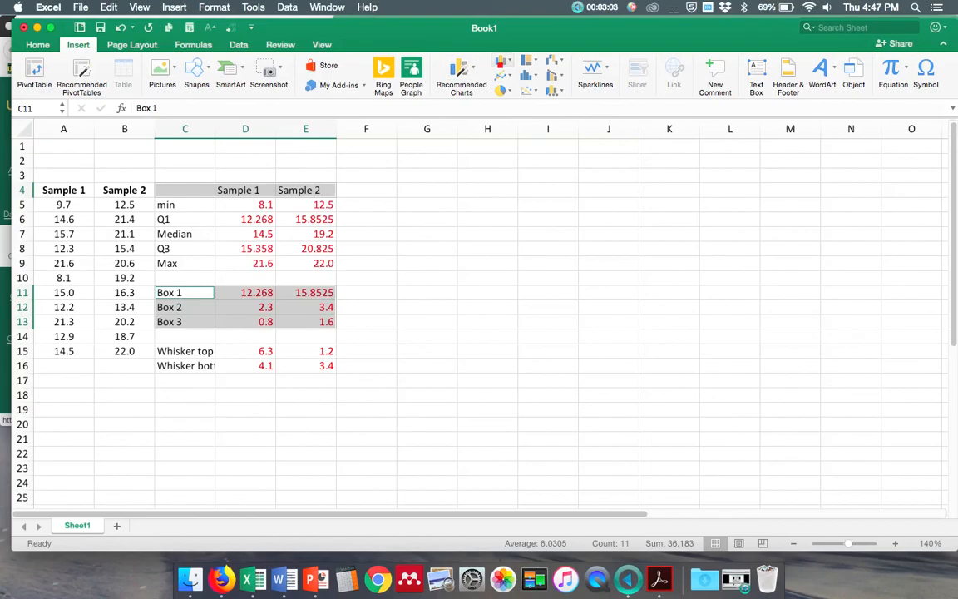
{"action": "left_click", "coordinate": [459, 66]}
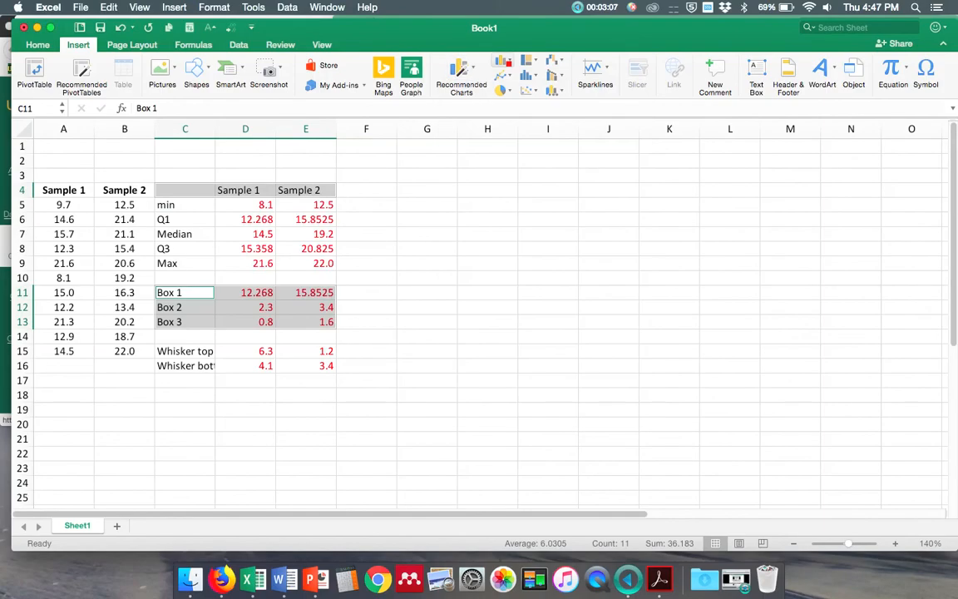
{"action": "left_click", "coordinate": [515, 65]}
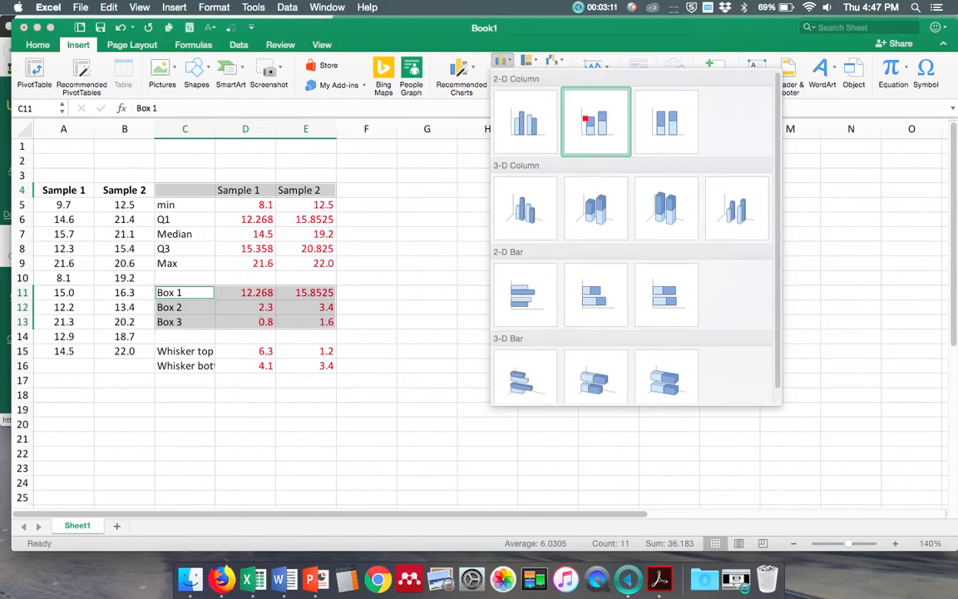
Insert a 2-D stacked column chart, switch row/column, and stretch the chart taller
{"action": "left_click", "coordinate": [595, 121]}
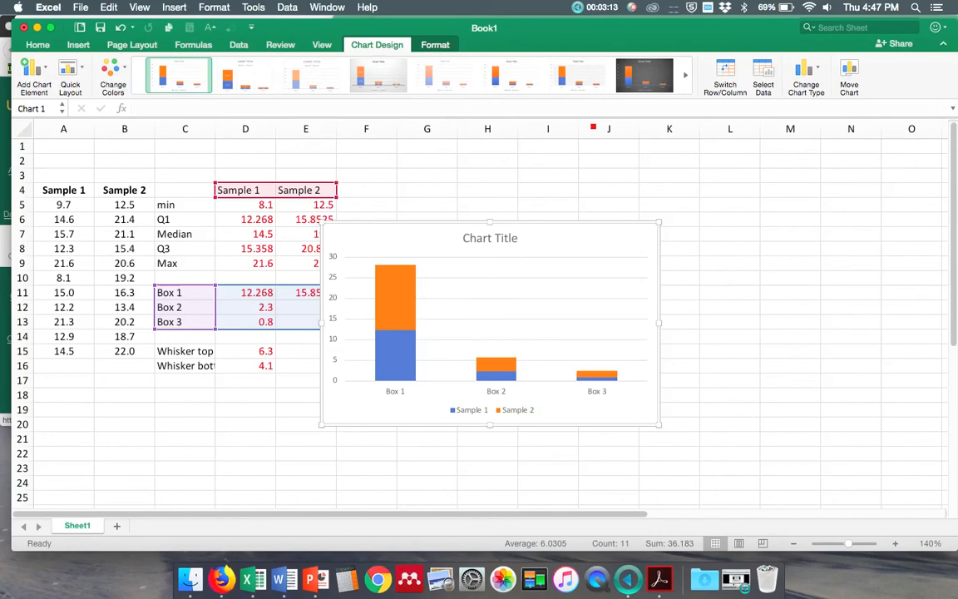
{"action": "mouse_move", "coordinate": [567, 308]}
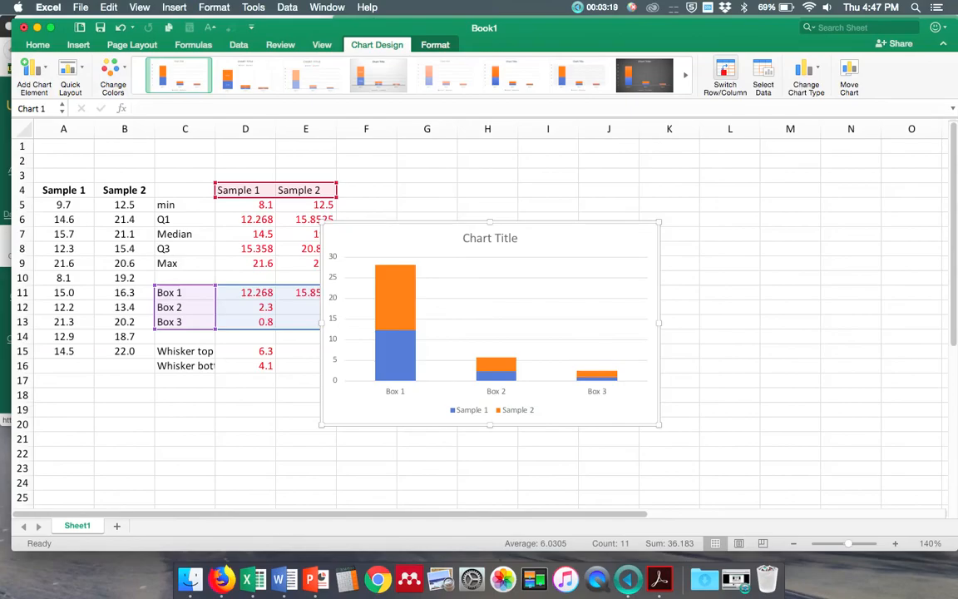
{"action": "left_click", "coordinate": [724, 75]}
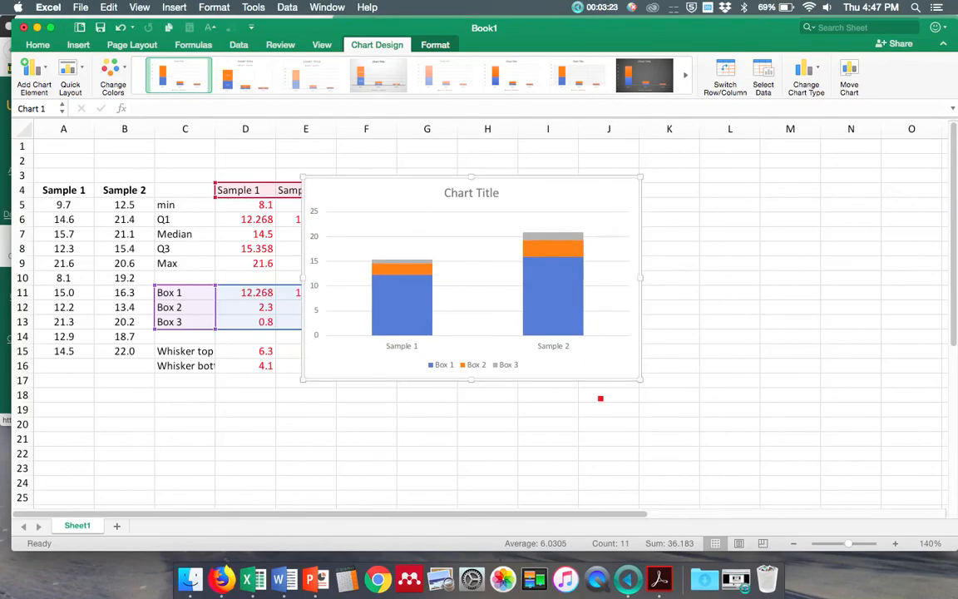
{"action": "left_click_drag", "start_coordinate": [640, 381], "coordinate": [627, 453]}
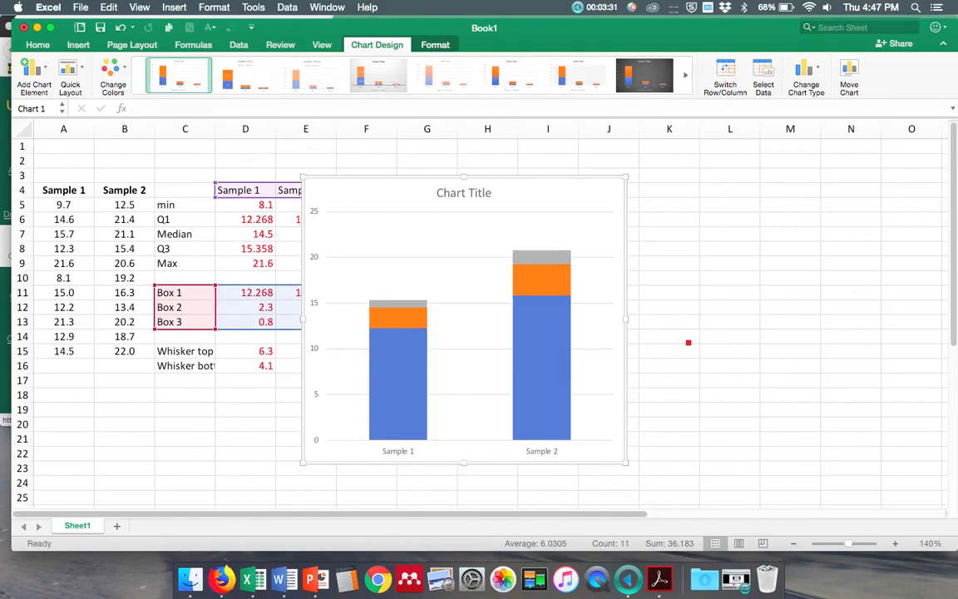
{"action": "mouse_move", "coordinate": [398, 378]}
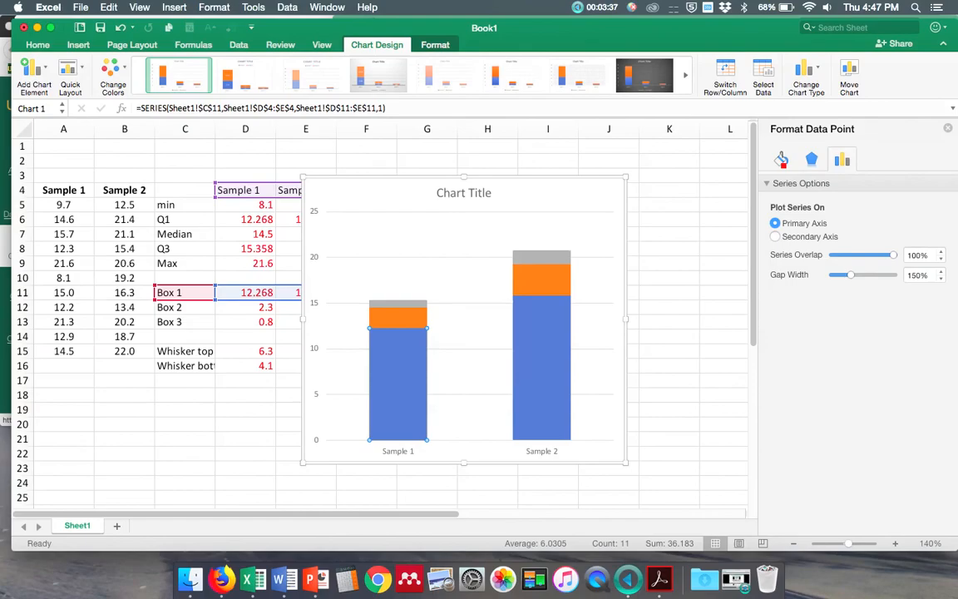
Set the Box 1 series bars for both samples to No fill
{"action": "left_click", "coordinate": [781, 159]}
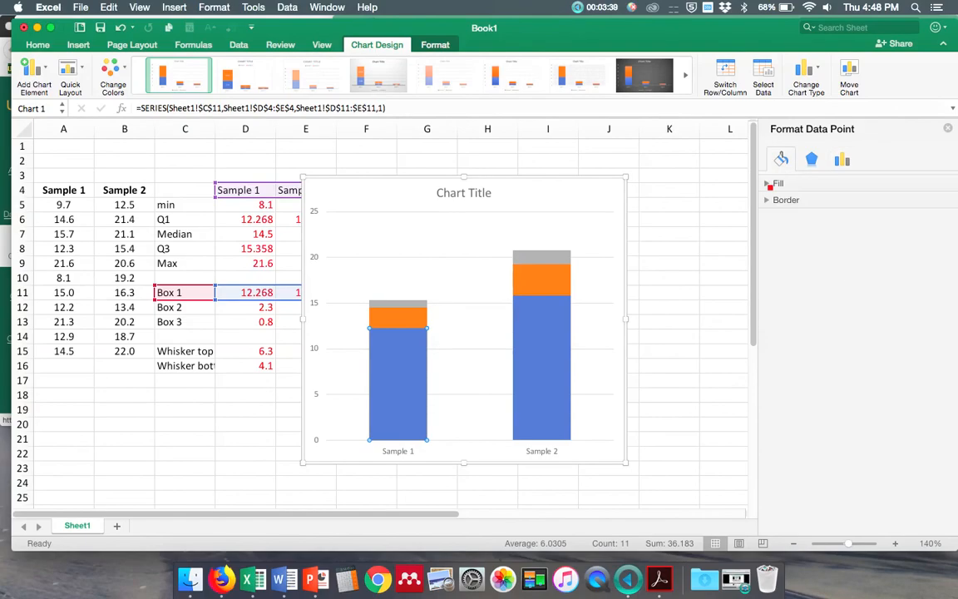
{"action": "left_click", "coordinate": [768, 184]}
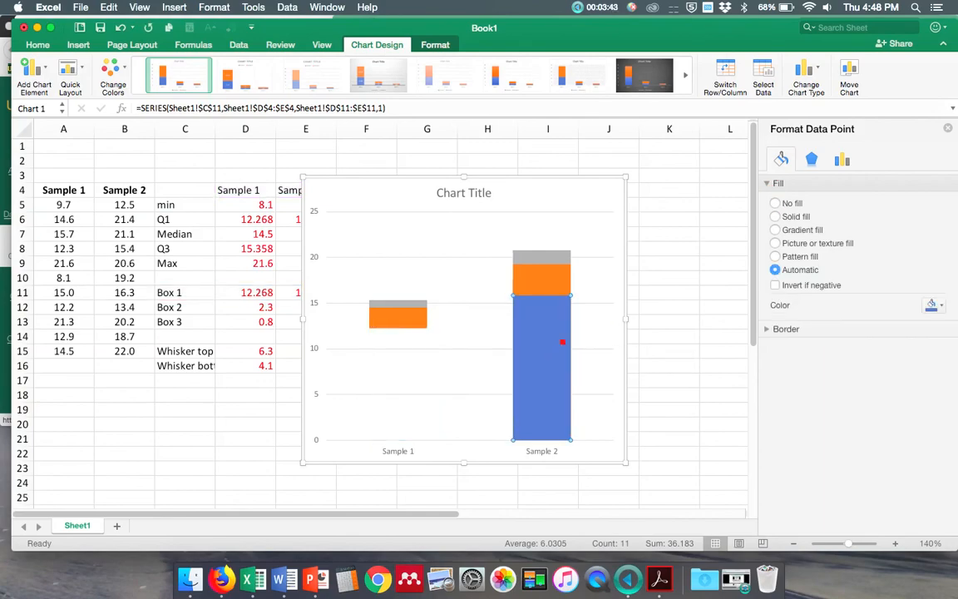
{"action": "left_click", "coordinate": [773, 203]}
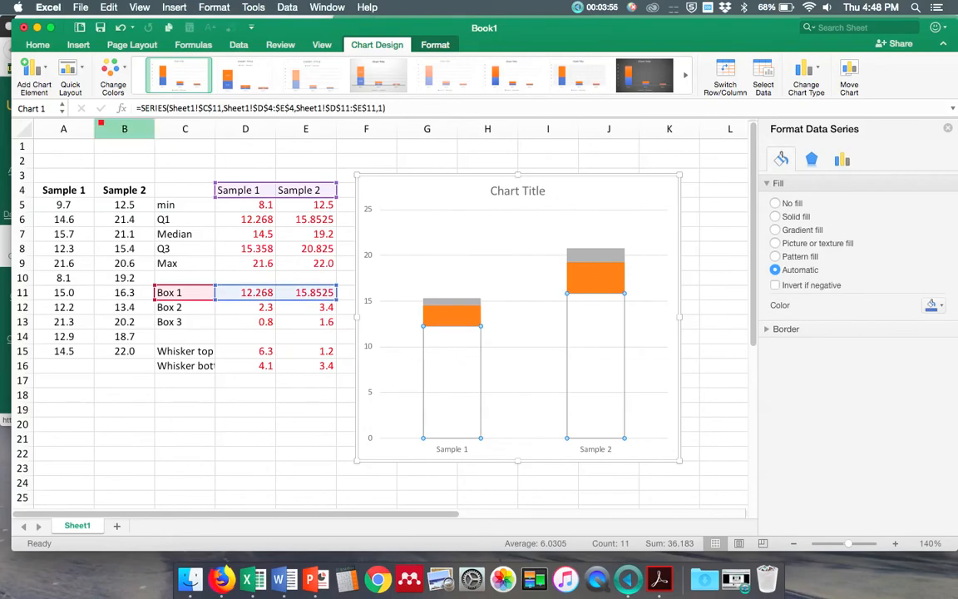
Set error bars to Minus with custom negative values from D16:E16 (4.1, 3.4)
{"action": "left_click", "coordinate": [27, 68]}
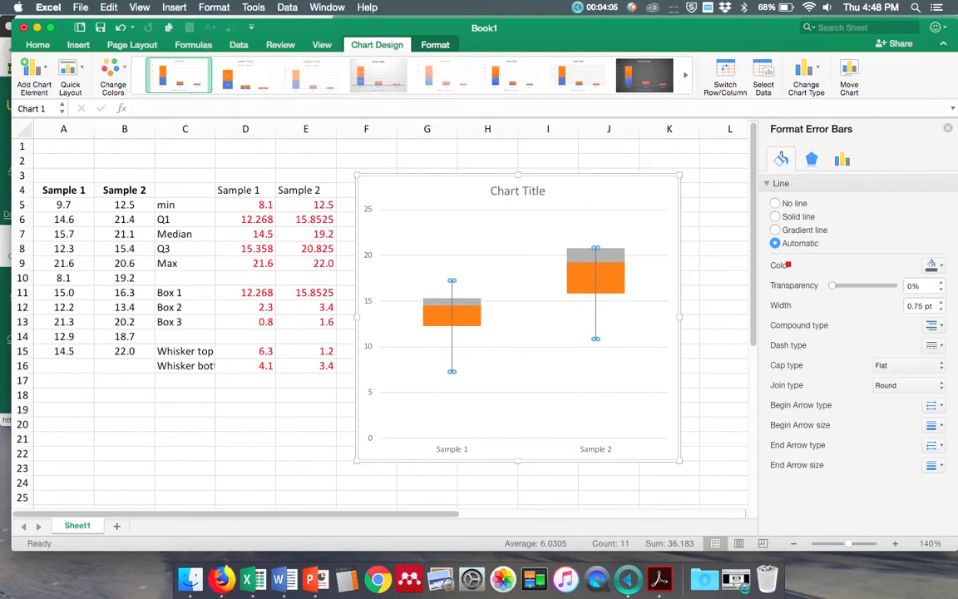
{"action": "mouse_move", "coordinate": [471, 340]}
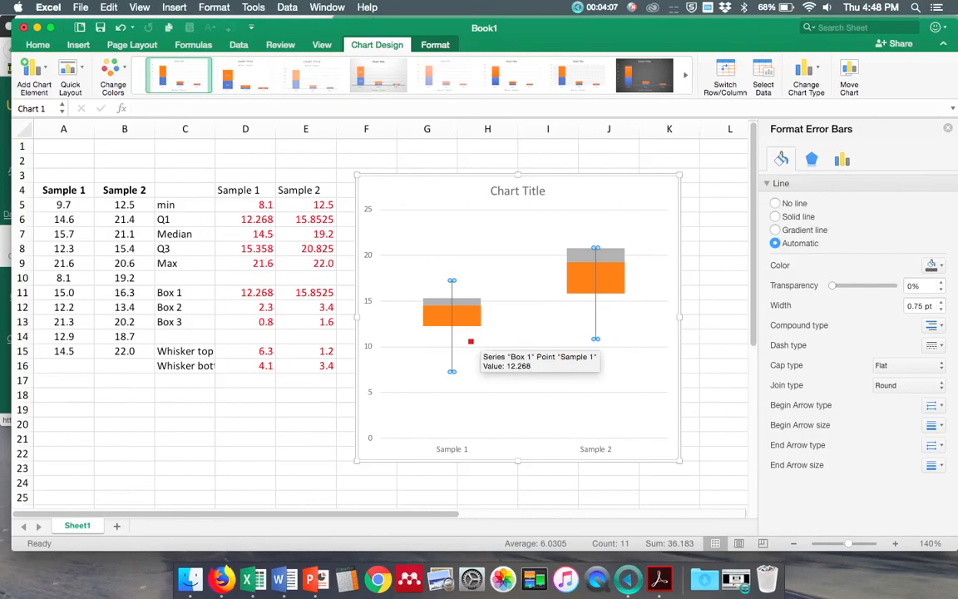
{"action": "mouse_move", "coordinate": [451, 346]}
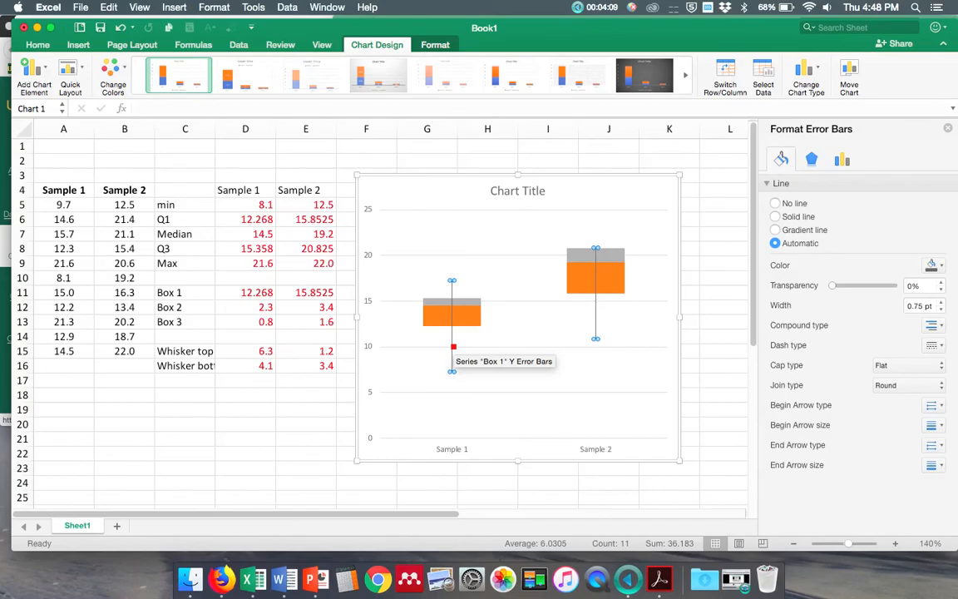
{"action": "mouse_move", "coordinate": [452, 345]}
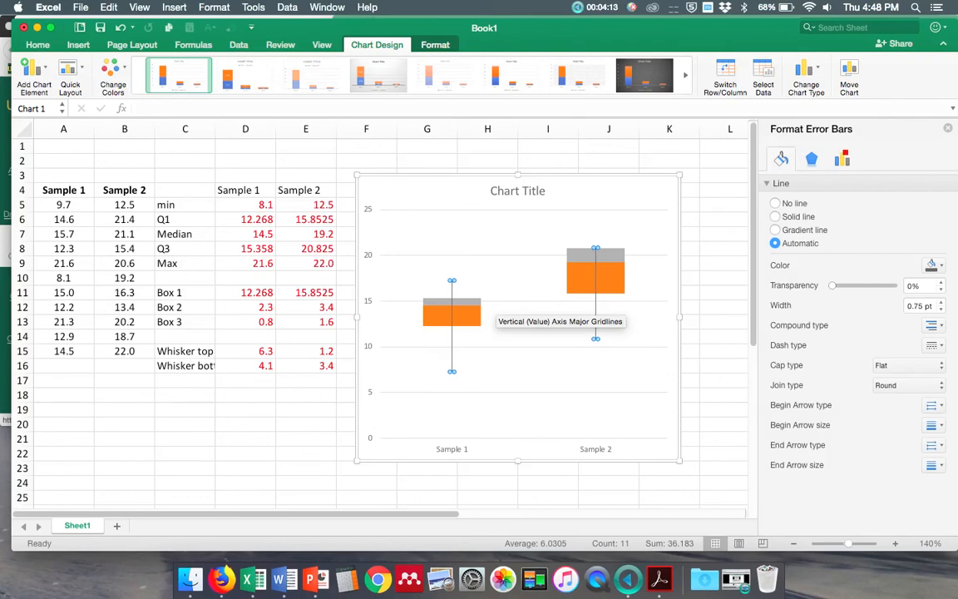
{"action": "left_click", "coordinate": [842, 159]}
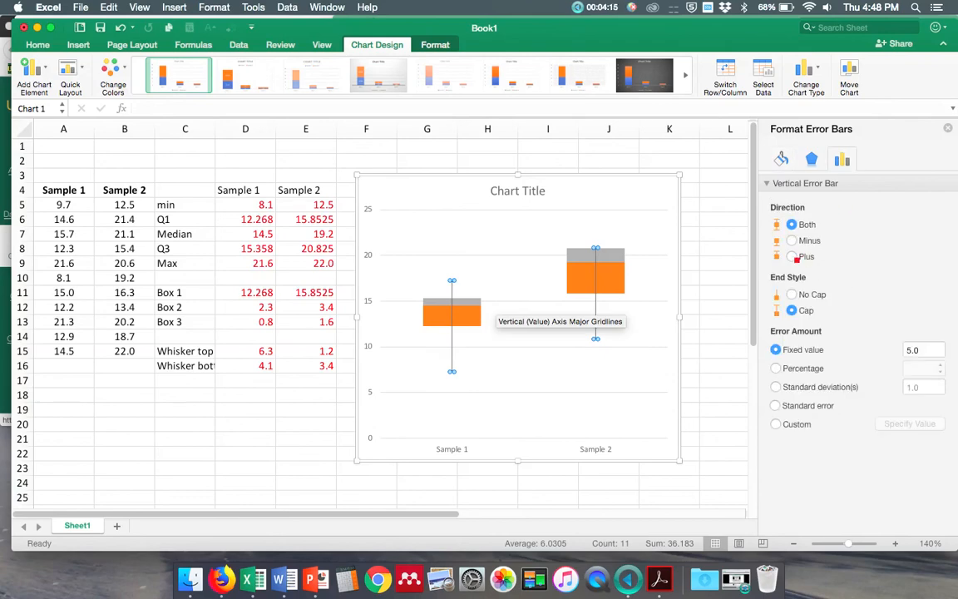
{"action": "left_click", "coordinate": [790, 240]}
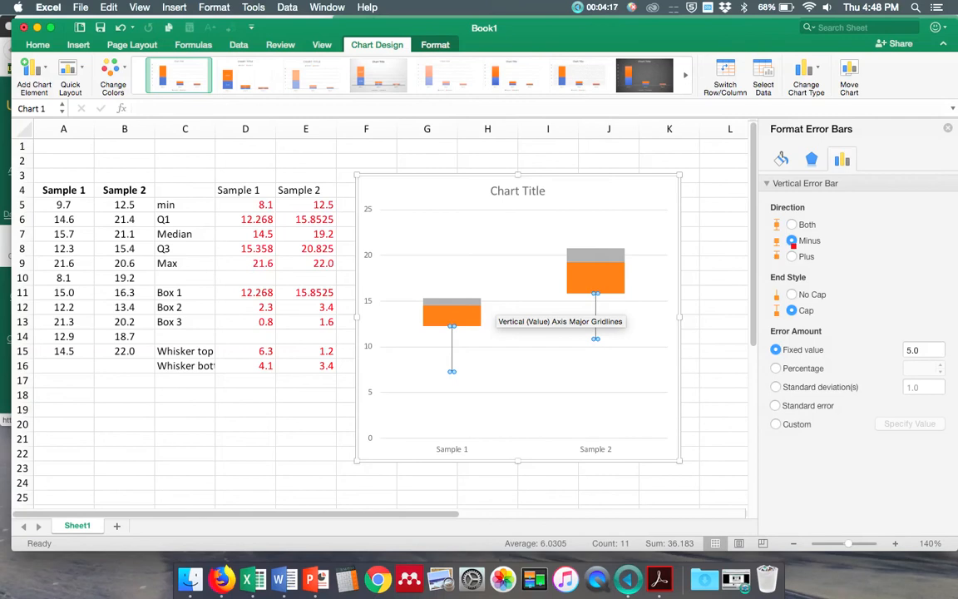
{"action": "left_click", "coordinate": [776, 424]}
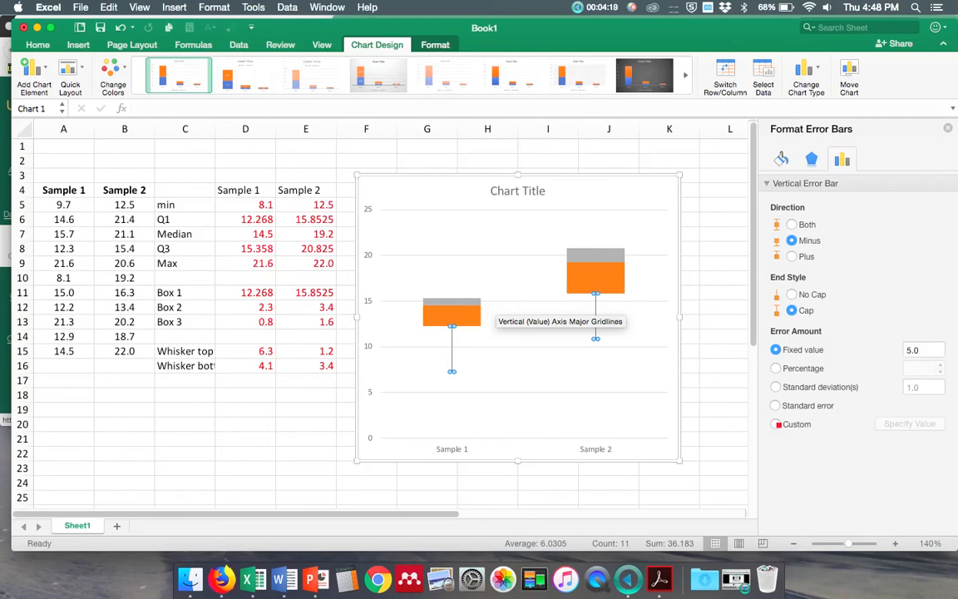
{"action": "left_click", "coordinate": [909, 424]}
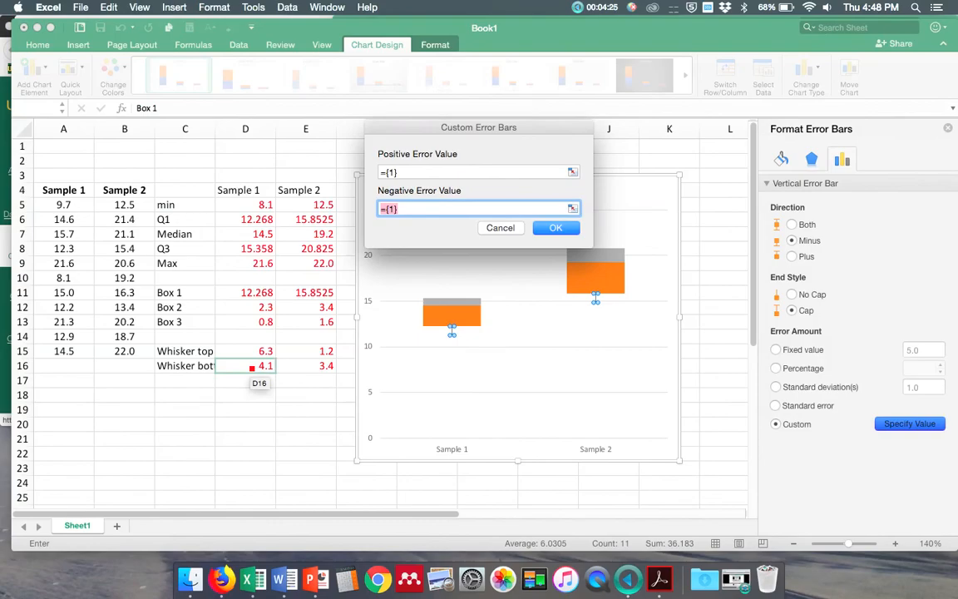
{"action": "left_click_drag", "start_coordinate": [245, 366], "coordinate": [327, 366]}
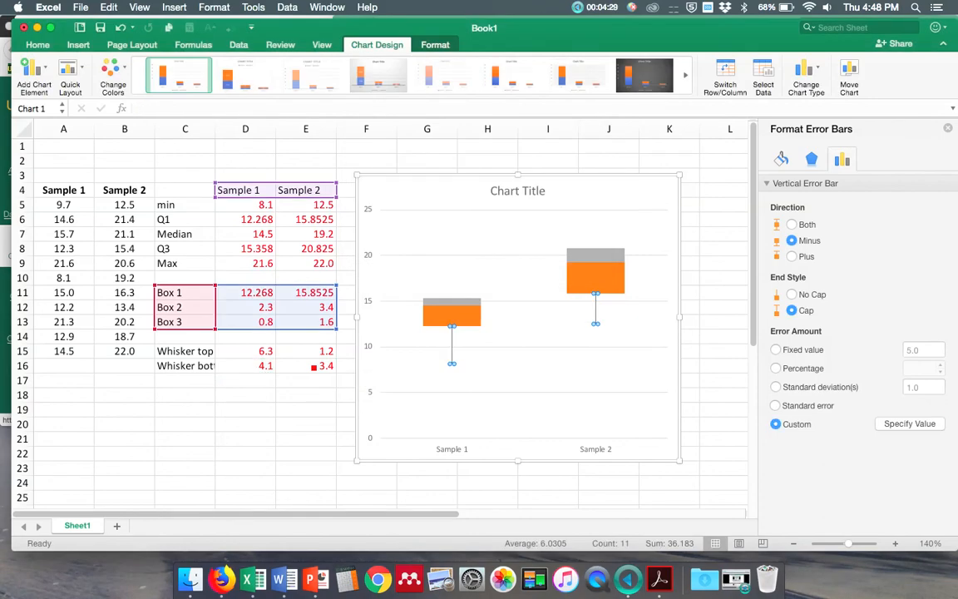
{"action": "mouse_move", "coordinate": [451, 302]}
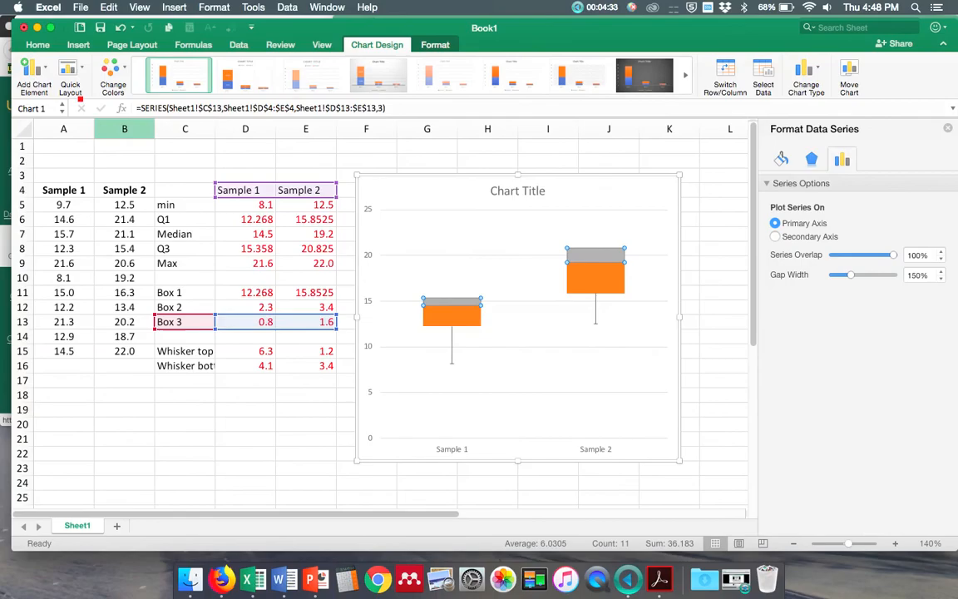
Add Box 3 error bars in Plus direction with custom values D15:E15 (6.3, 1.2)
{"action": "left_click", "coordinate": [31, 69]}
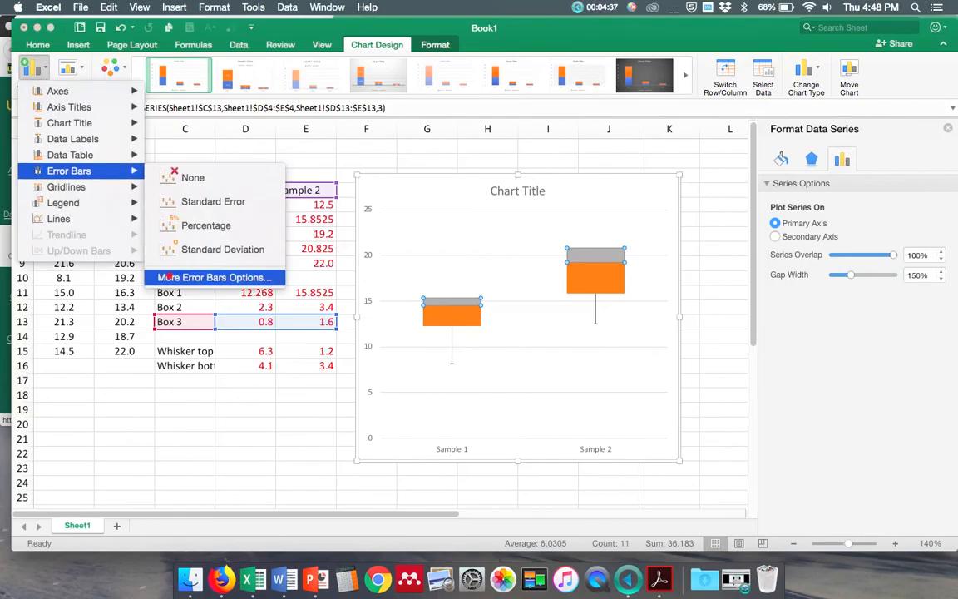
{"action": "left_click", "coordinate": [213, 277]}
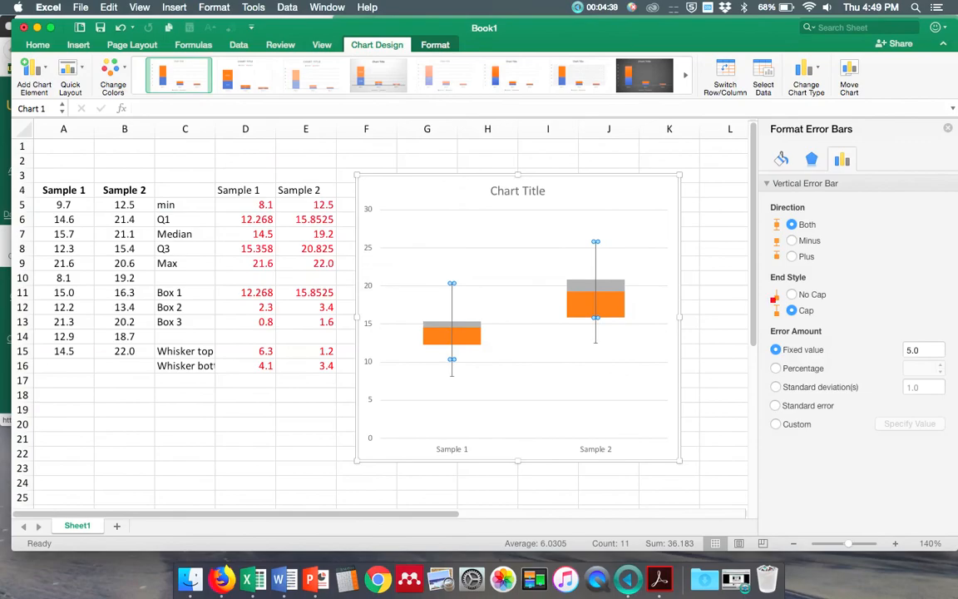
{"action": "left_click", "coordinate": [789, 256]}
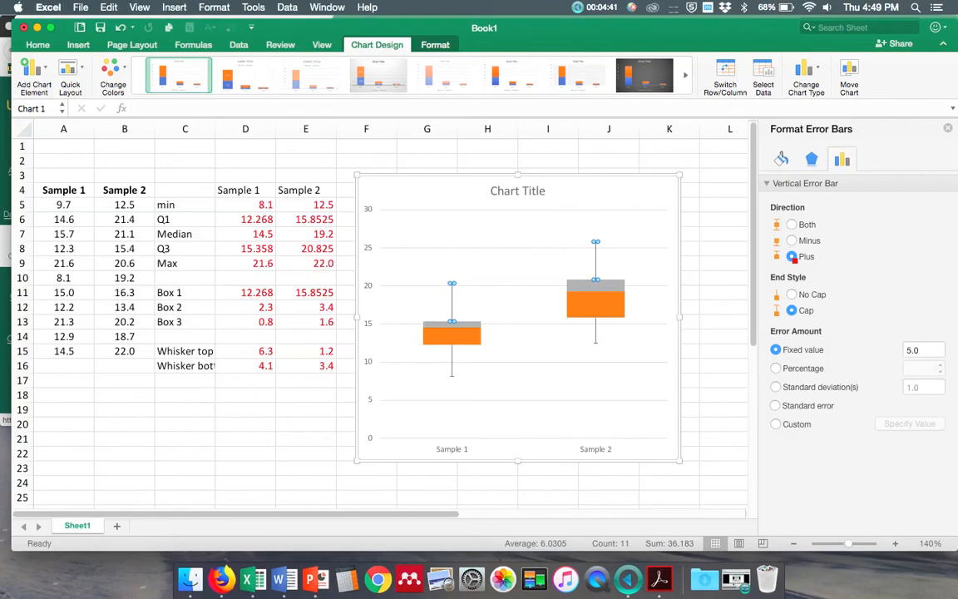
{"action": "left_click", "coordinate": [775, 424]}
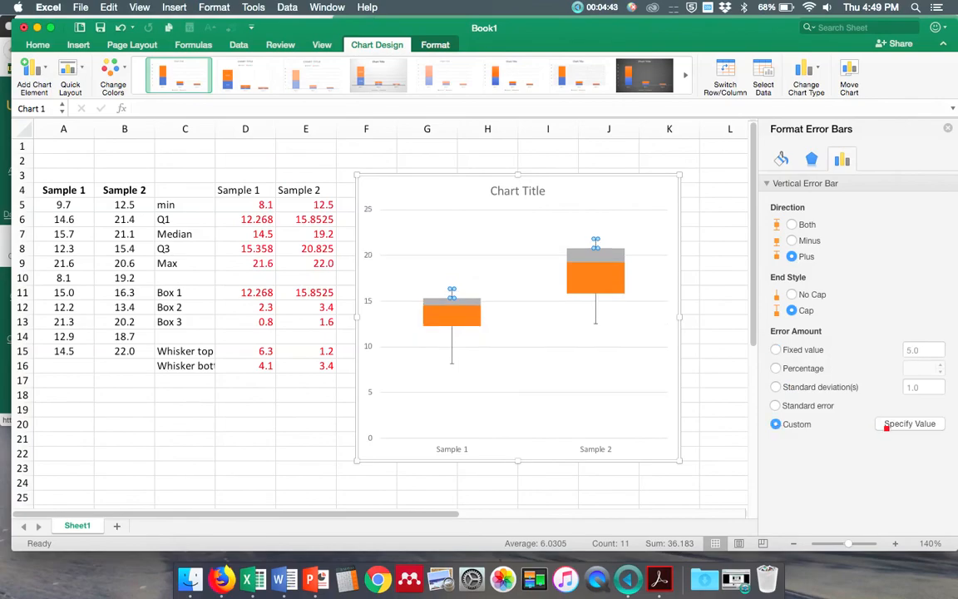
{"action": "left_click", "coordinate": [910, 424]}
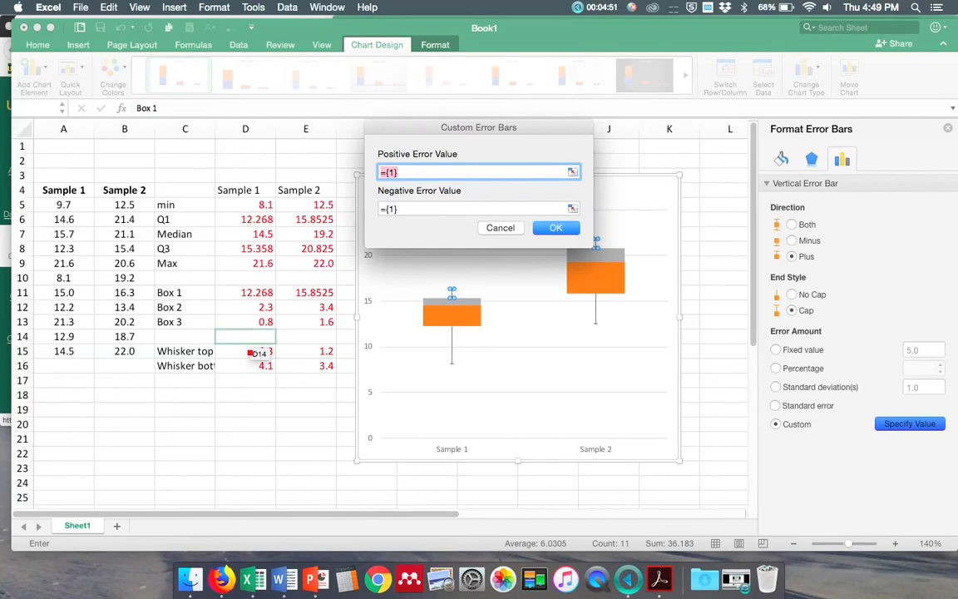
{"action": "left_click", "coordinate": [246, 351]}
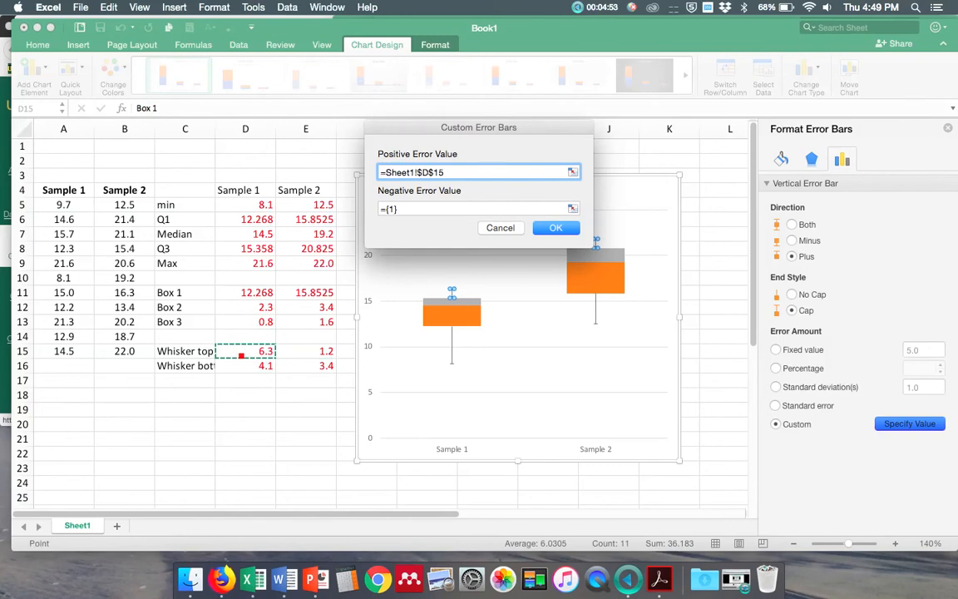
{"action": "left_click_drag", "start_coordinate": [245, 350], "coordinate": [306, 350]}
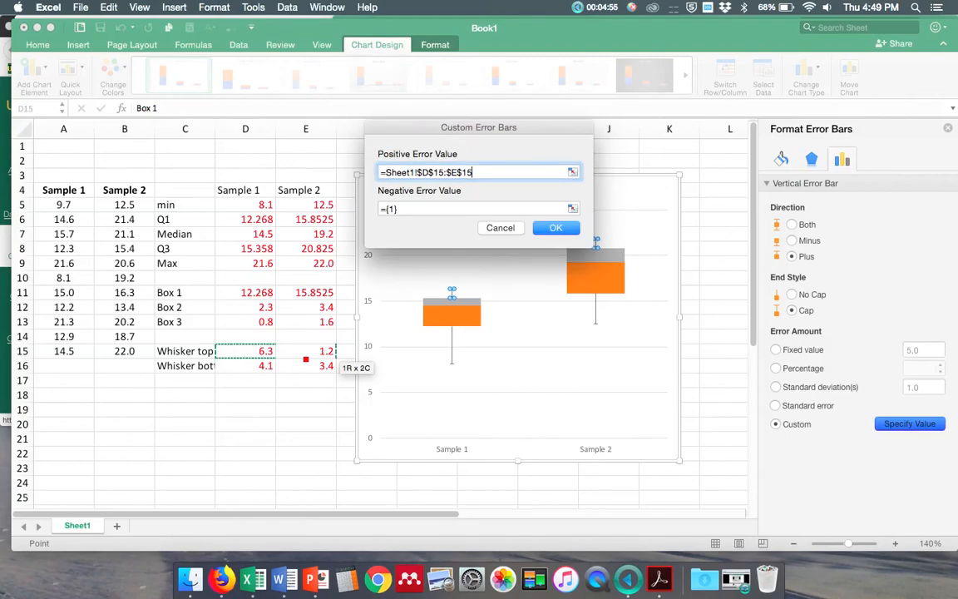
{"action": "left_click", "coordinate": [555, 227]}
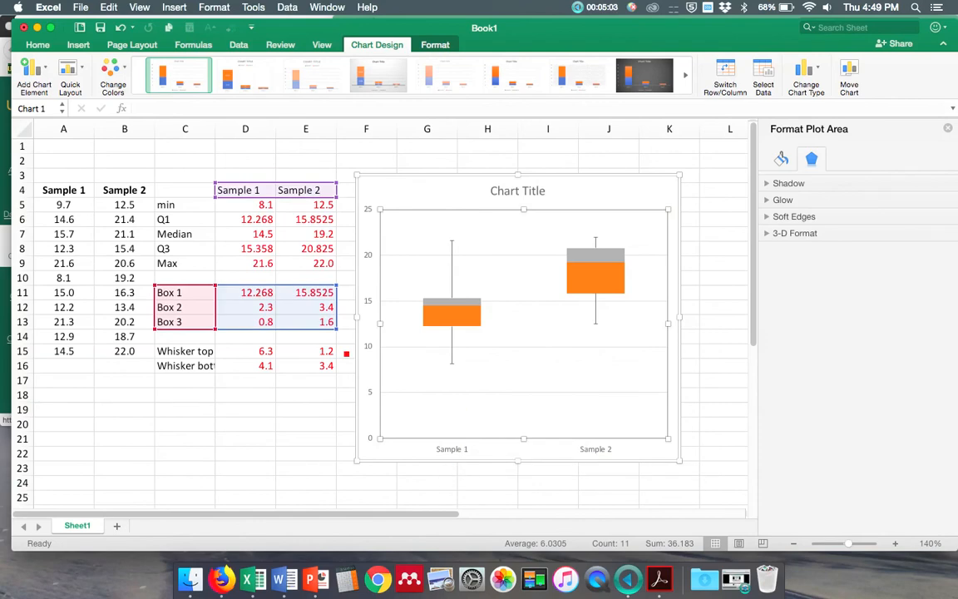
{"action": "mouse_move", "coordinate": [518, 190]}
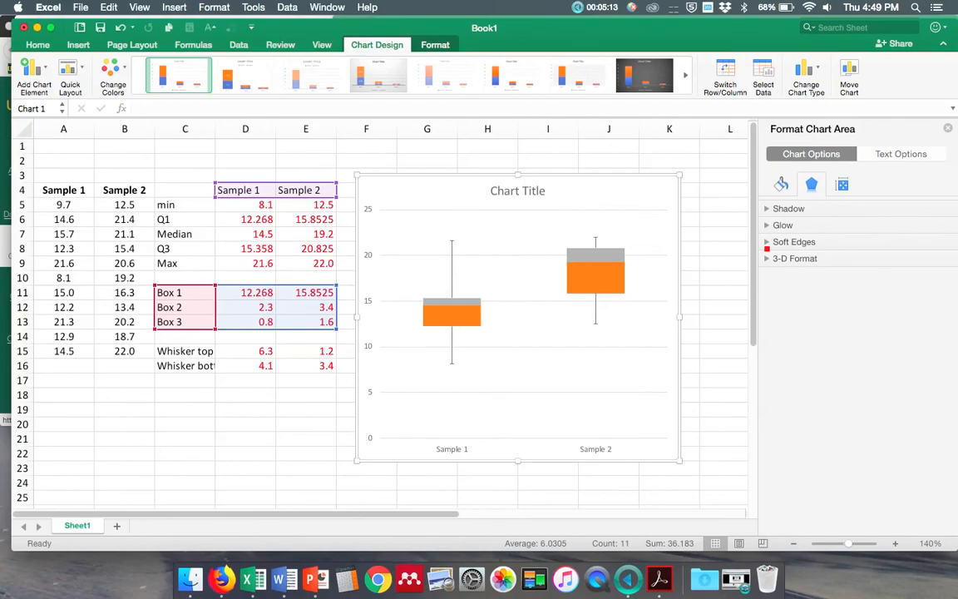
Change options in the Format pane and select the Box 2 series in the chart
{"action": "left_click", "coordinate": [902, 154]}
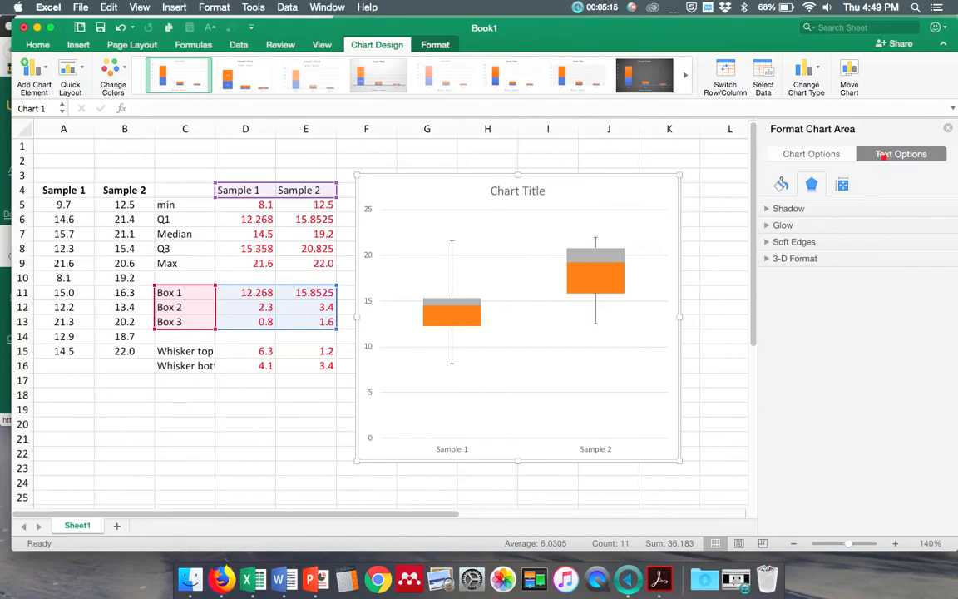
{"action": "left_click", "coordinate": [901, 154]}
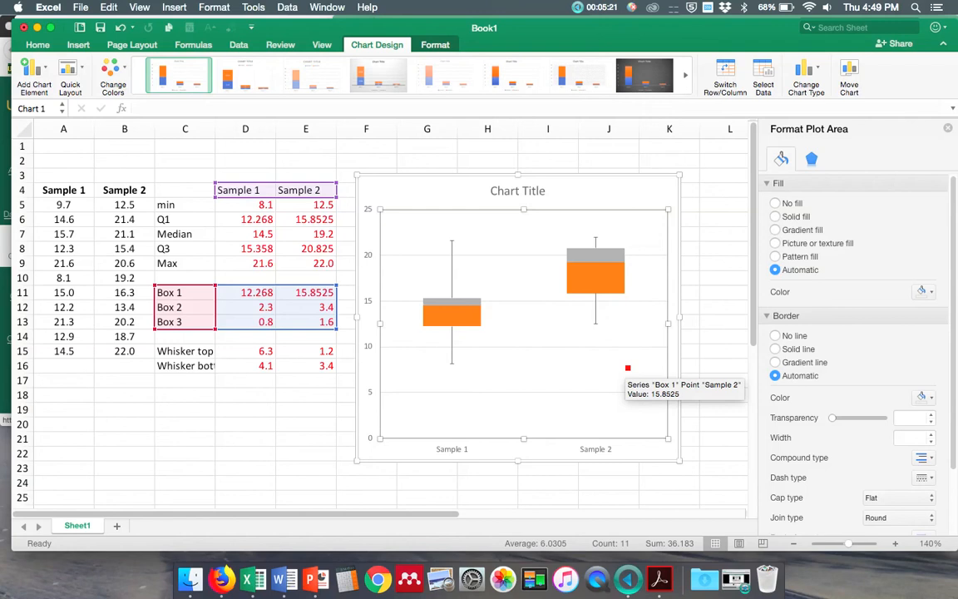
{"action": "left_click", "coordinate": [452, 311]}
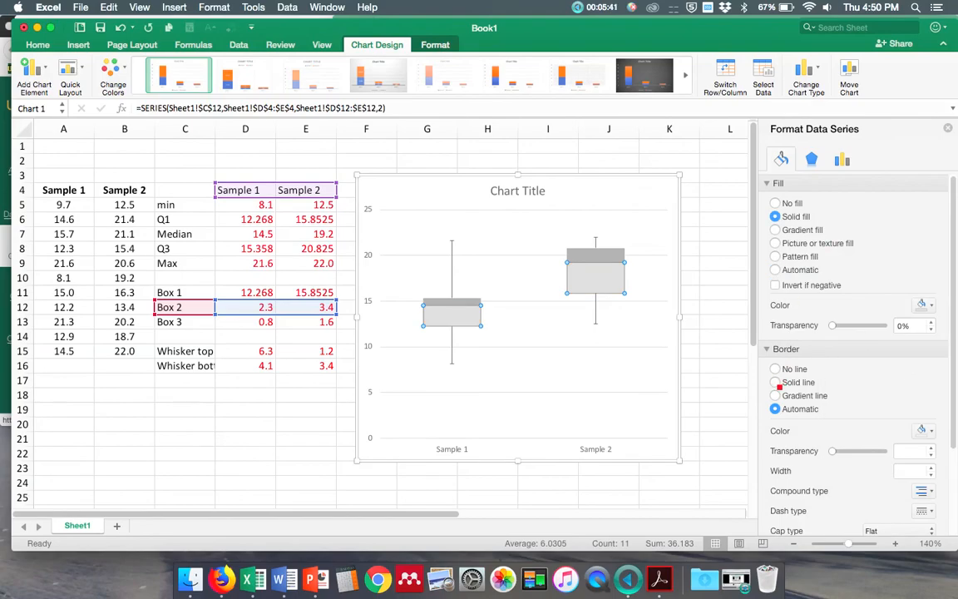
Set a solid border line on the lower Box 2 and upper Box 3 series
{"action": "left_click", "coordinate": [923, 431]}
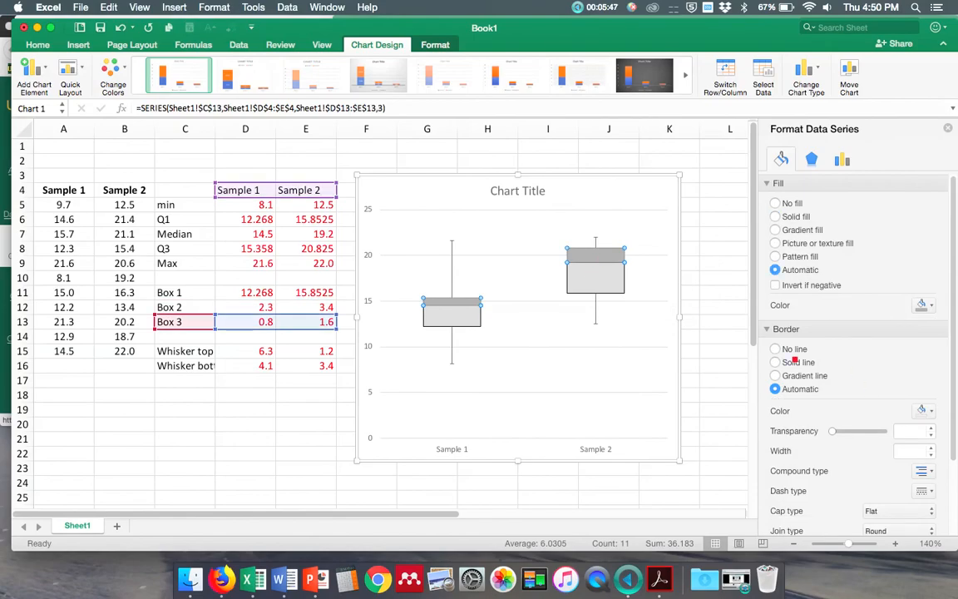
{"action": "left_click", "coordinate": [924, 411]}
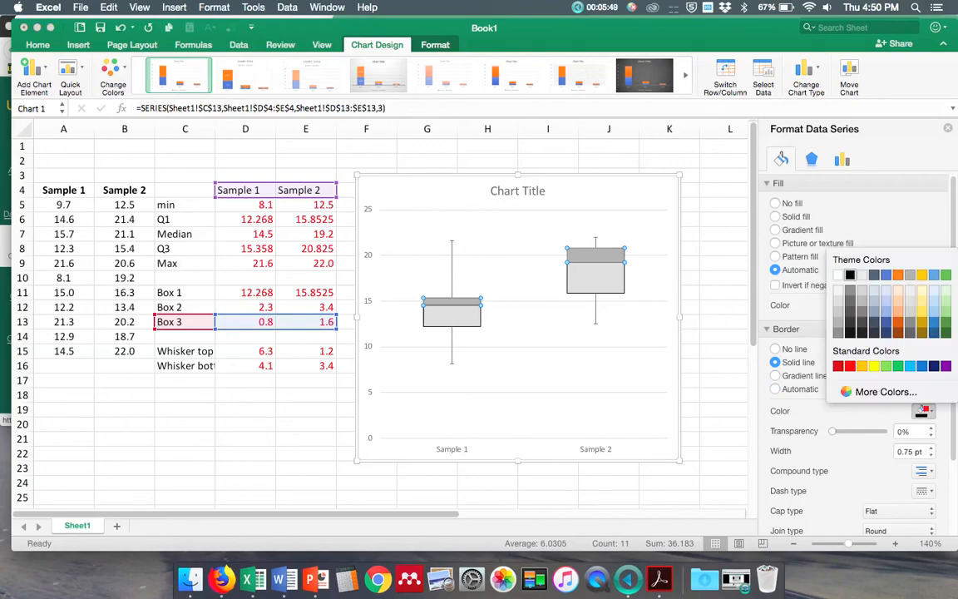